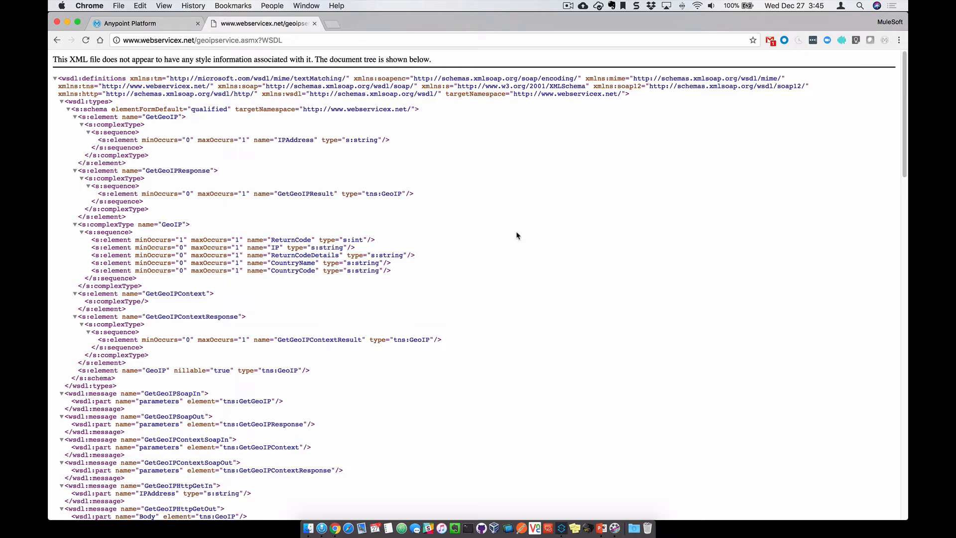
{"action": "mouse_move", "coordinate": [289, 33]}
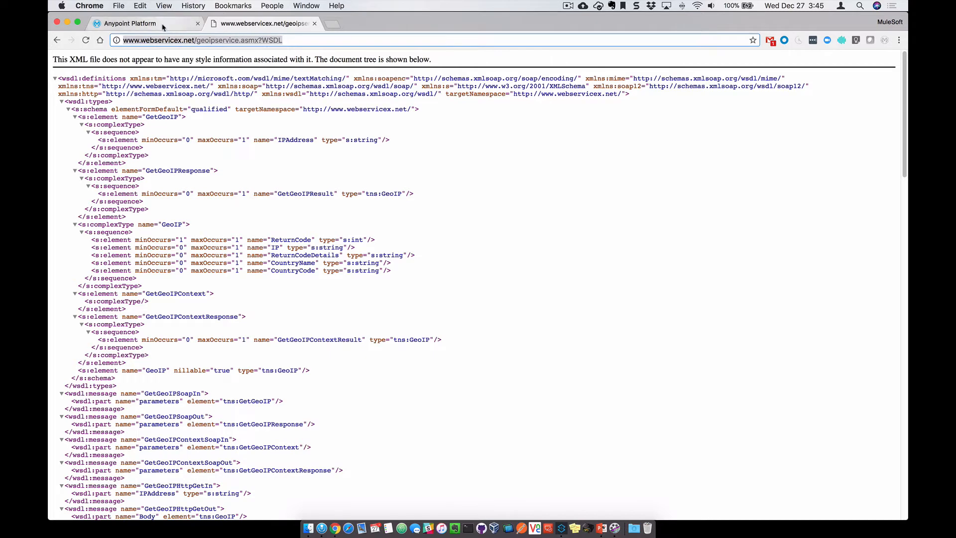
- Return to the Anypoint Platform home and open Exchange via 'Discover & share'
{"action": "left_click", "coordinate": [128, 23]}
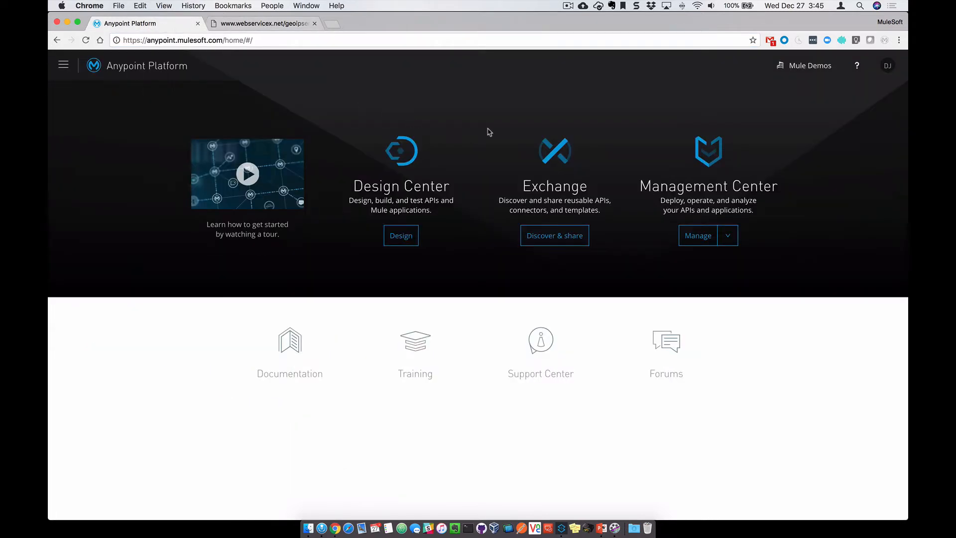
{"action": "mouse_move", "coordinate": [418, 153]}
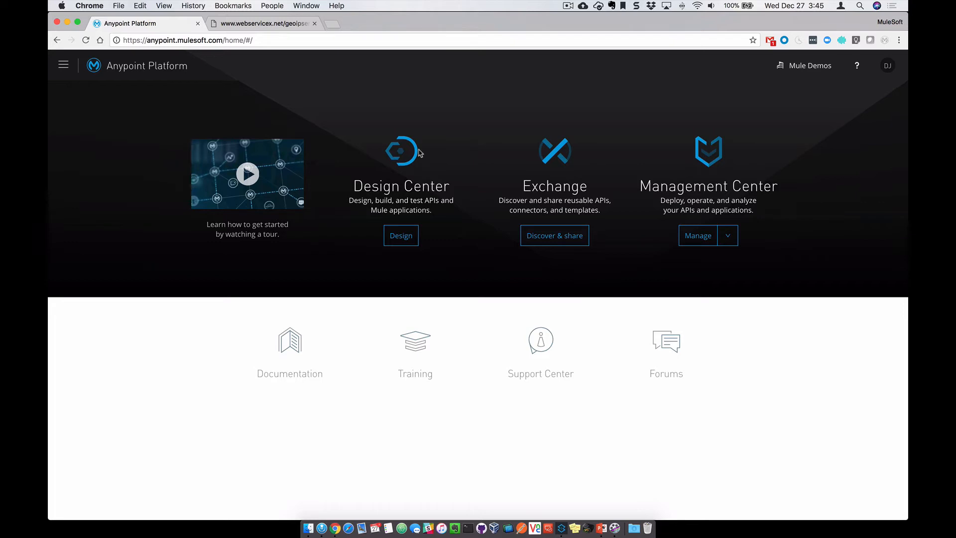
{"action": "mouse_move", "coordinate": [476, 158]}
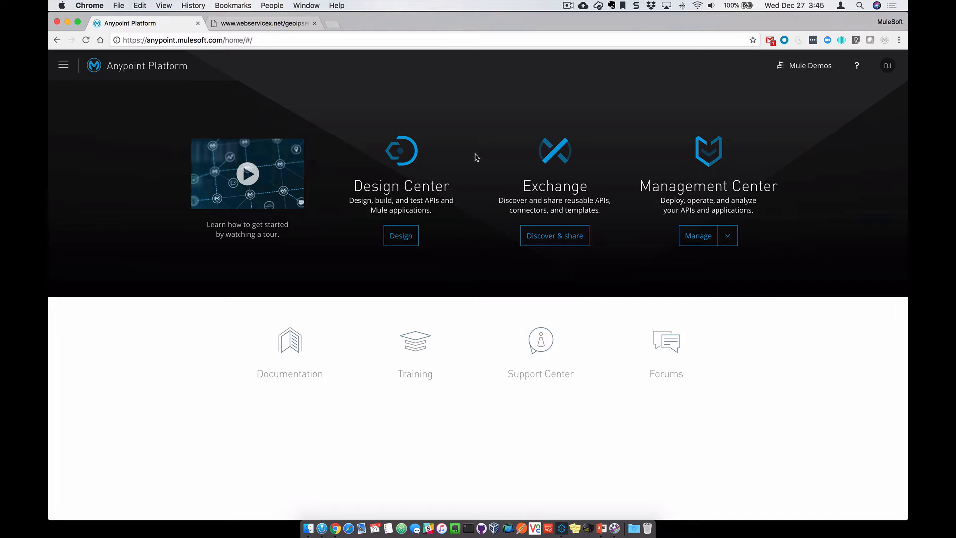
{"action": "mouse_move", "coordinate": [554, 235]}
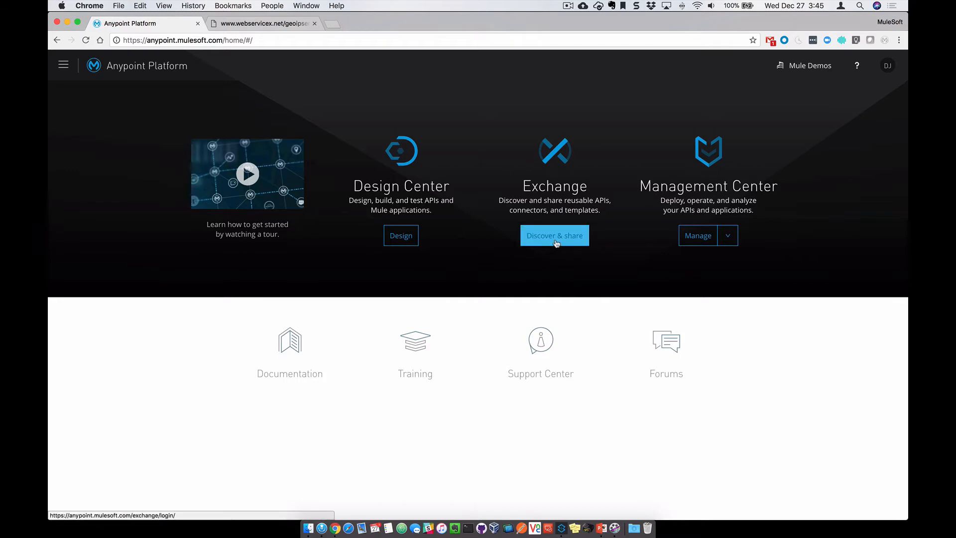
{"action": "left_click", "coordinate": [553, 236]}
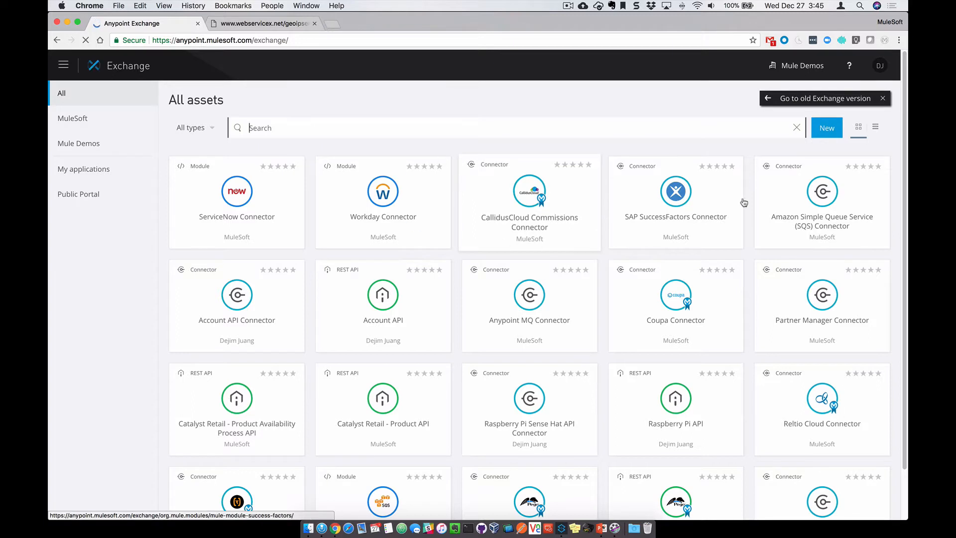
- Start a new Exchange asset named 'Geo IP SOAP API' with type API Spec - WSDL
{"action": "left_click", "coordinate": [827, 128]}
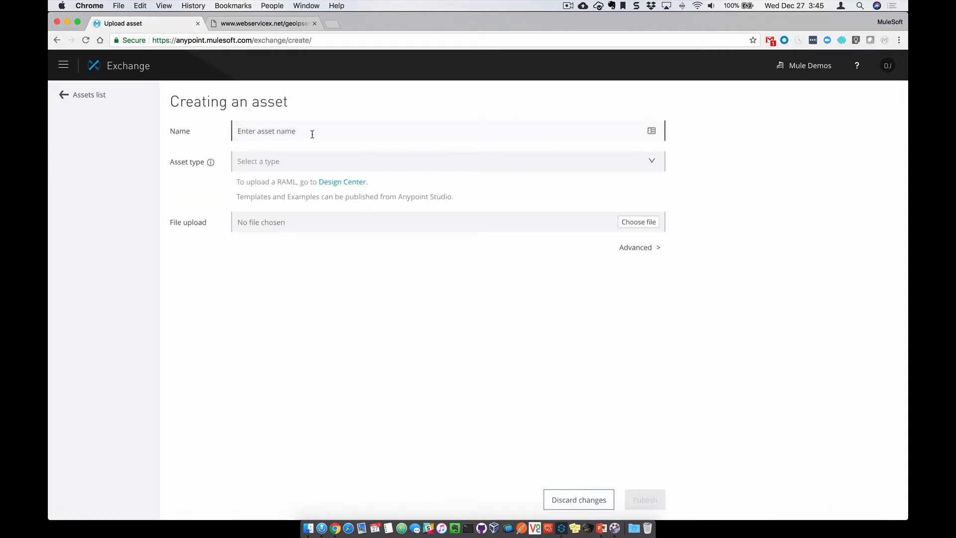
{"action": "type", "text": "Geo IP"}
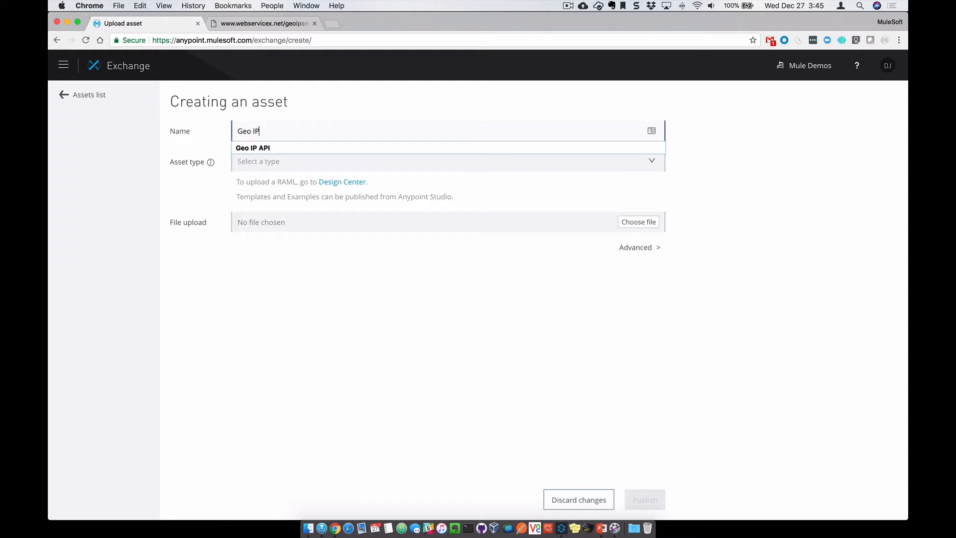
{"action": "type", "text": "OSA"}
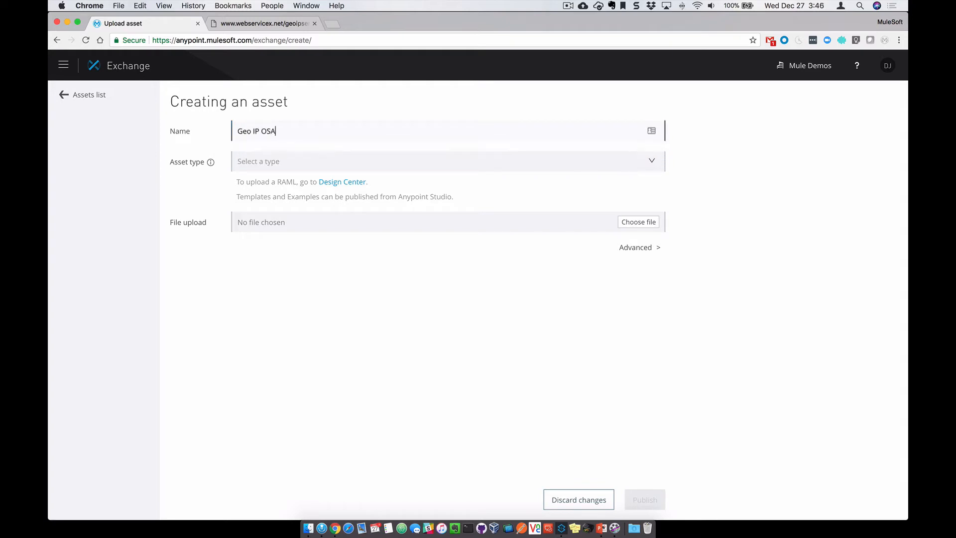
{"action": "type", "text": "SOAP API"}
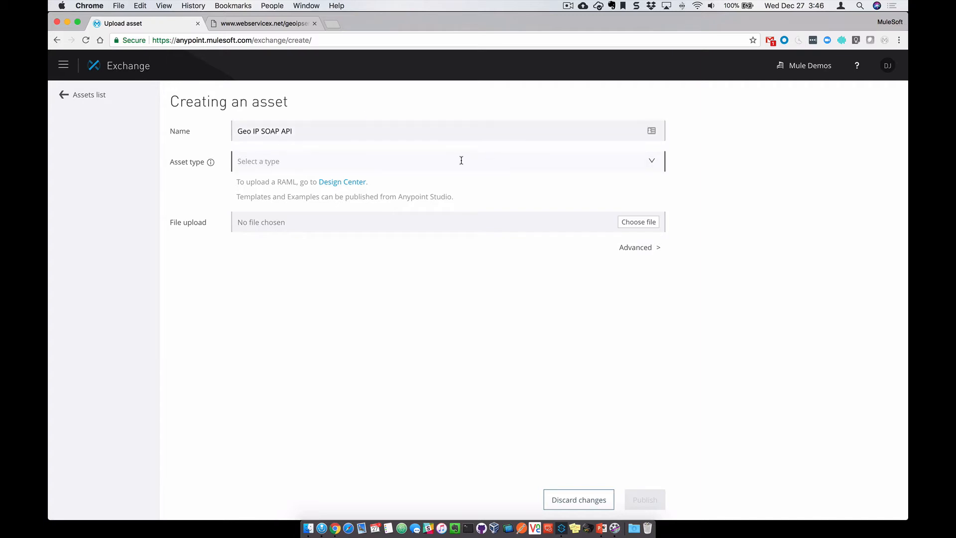
{"action": "type", "text": "http://www.webservicex.net/geoipservice.asmx?WSDL"}
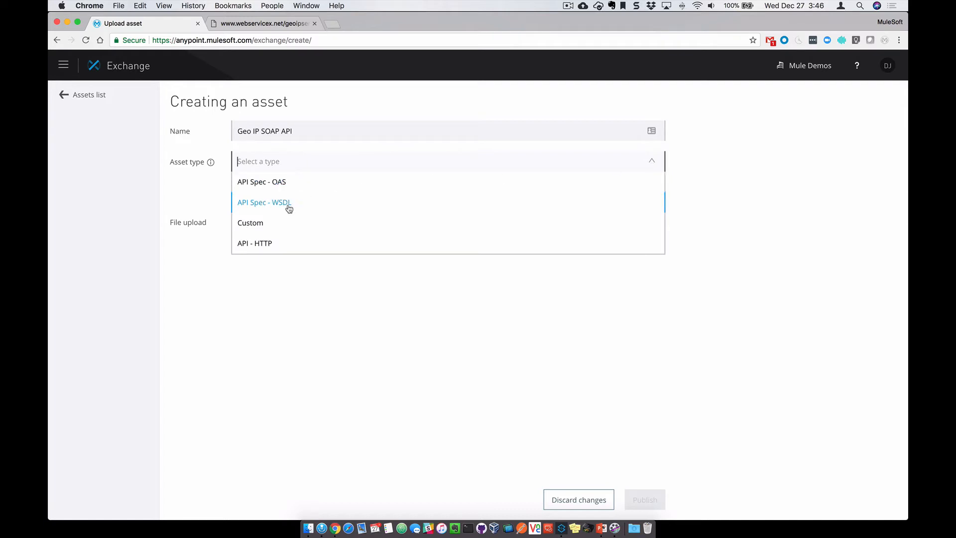
{"action": "left_click", "coordinate": [263, 202]}
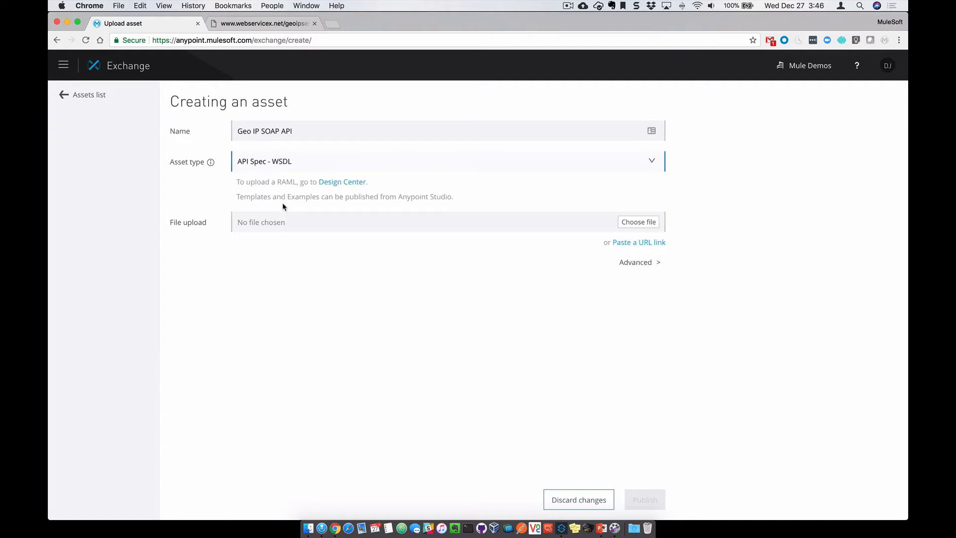
{"action": "mouse_move", "coordinate": [423, 221]}
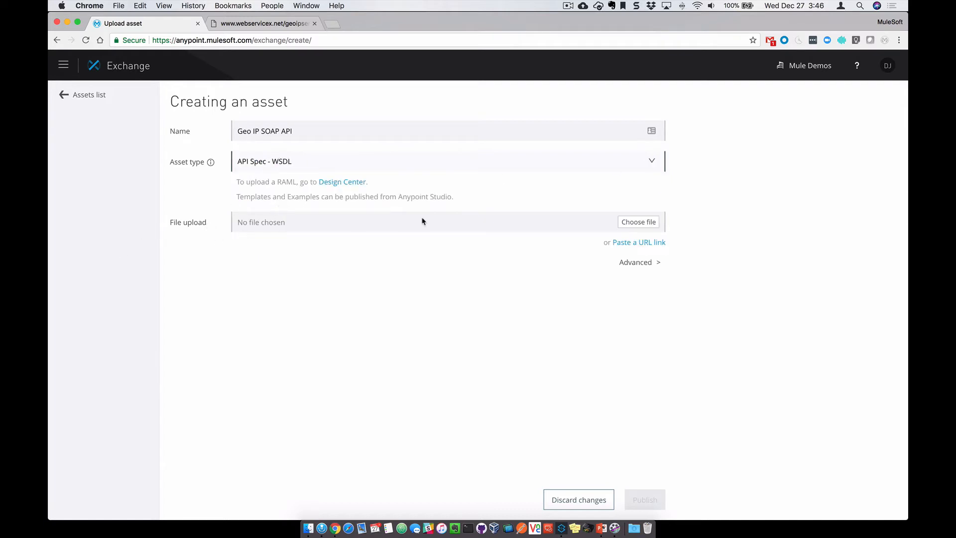
{"action": "mouse_move", "coordinate": [639, 242]}
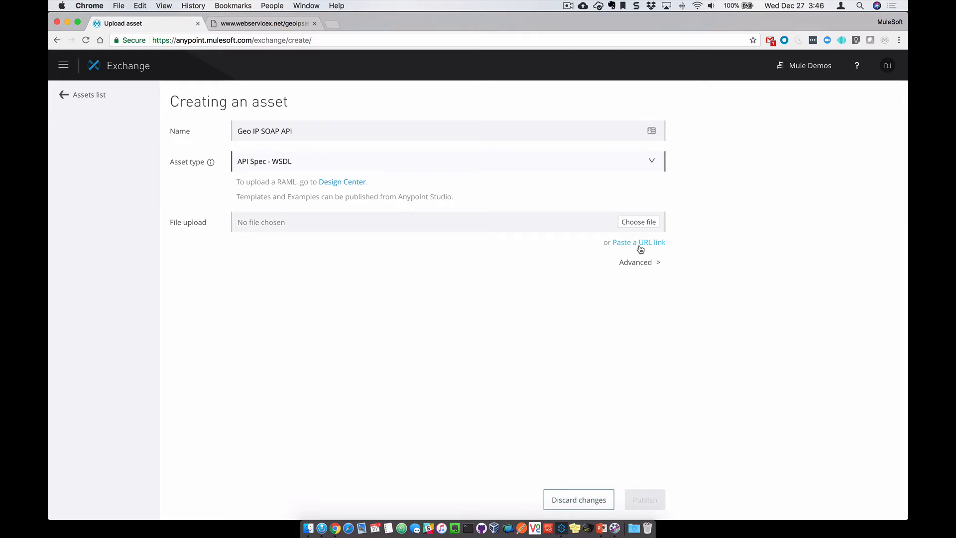
{"action": "left_click", "coordinate": [639, 242]}
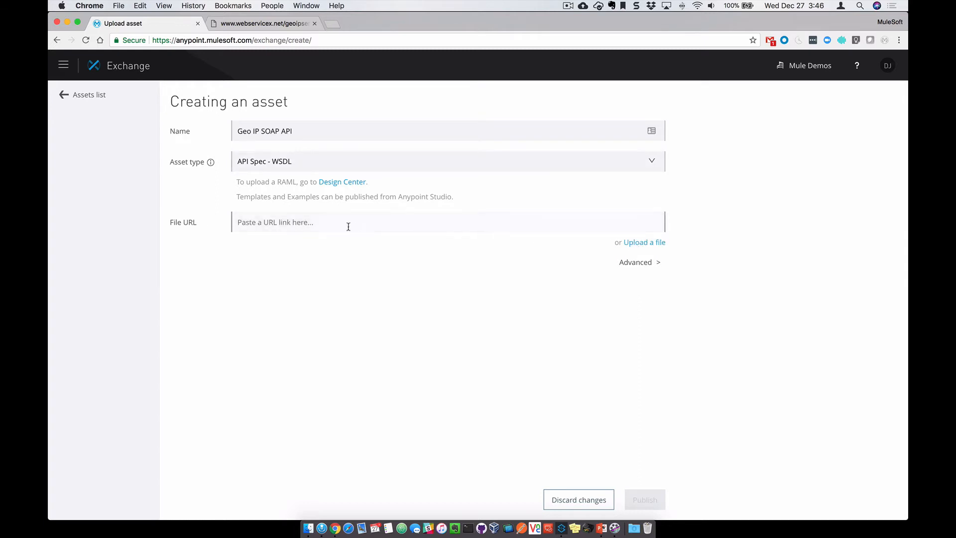
{"action": "type", "text": "http://www.webservicex.net/geoipservice.asmx?WSDL"}
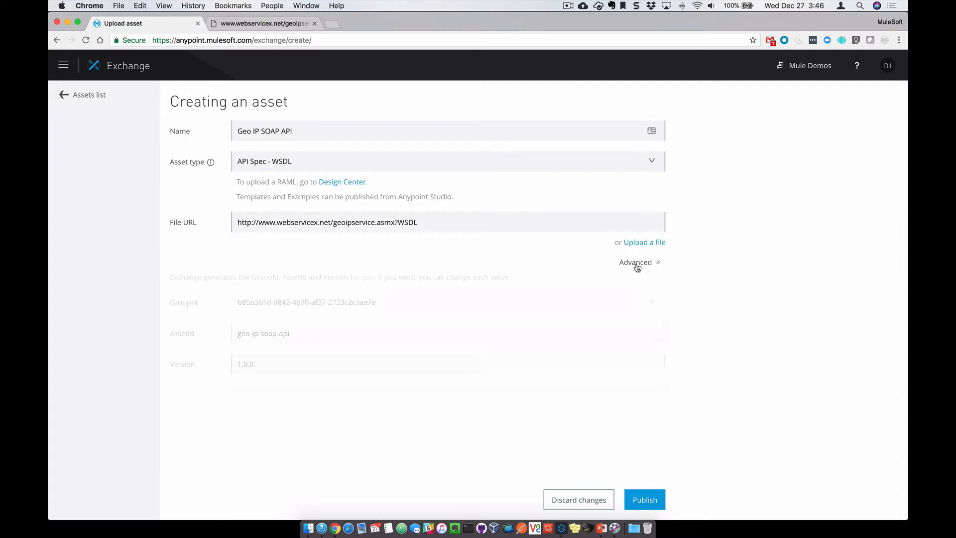
{"action": "left_click", "coordinate": [636, 261]}
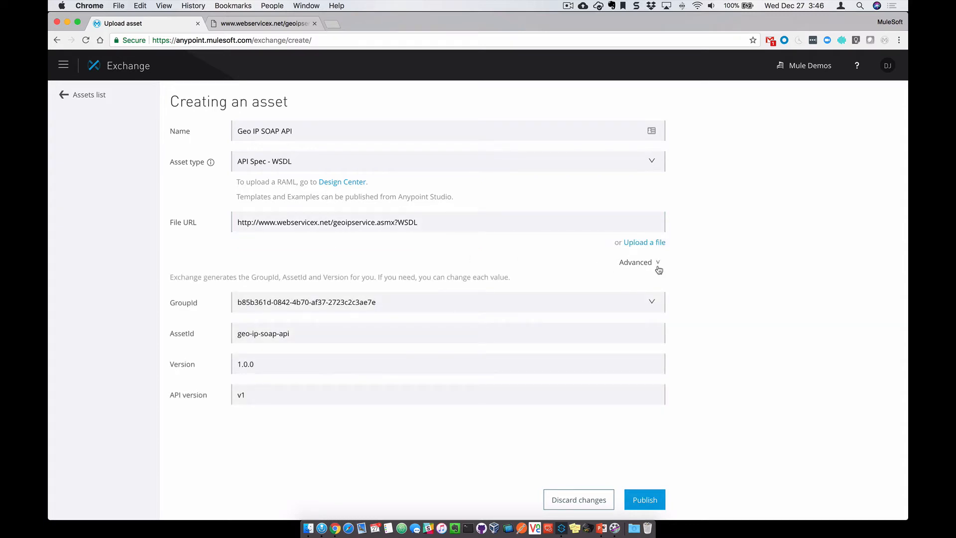
{"action": "left_click", "coordinate": [317, 334]}
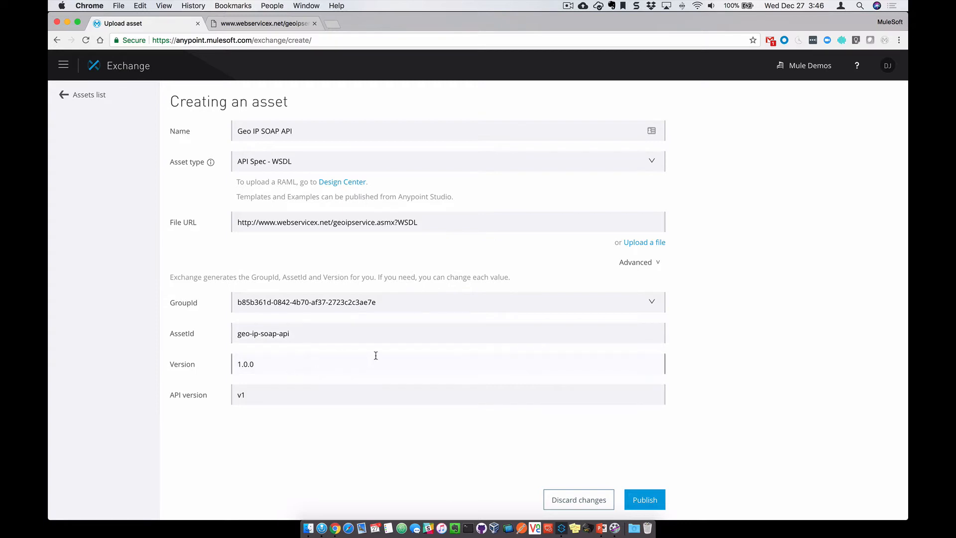
{"action": "left_click", "coordinate": [644, 499]}
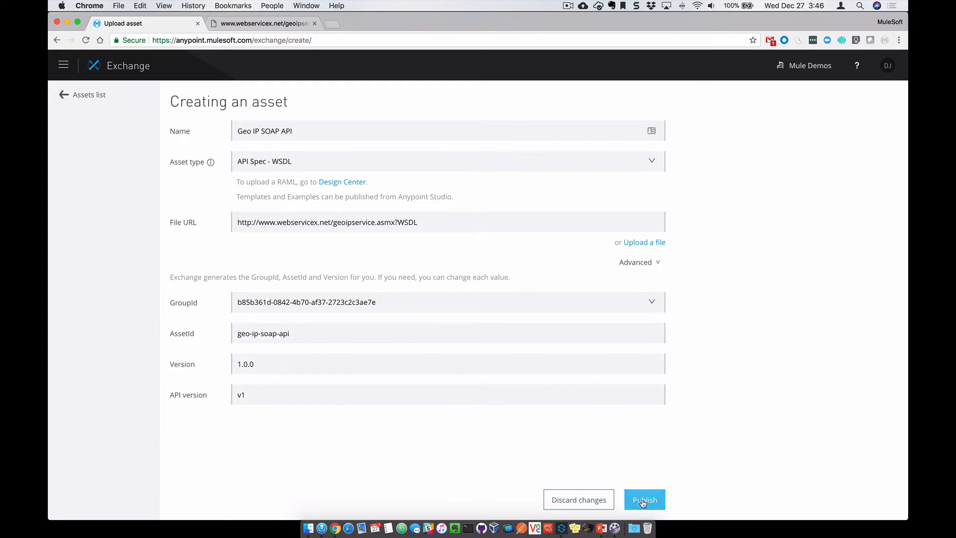
{"action": "left_click", "coordinate": [644, 499]}
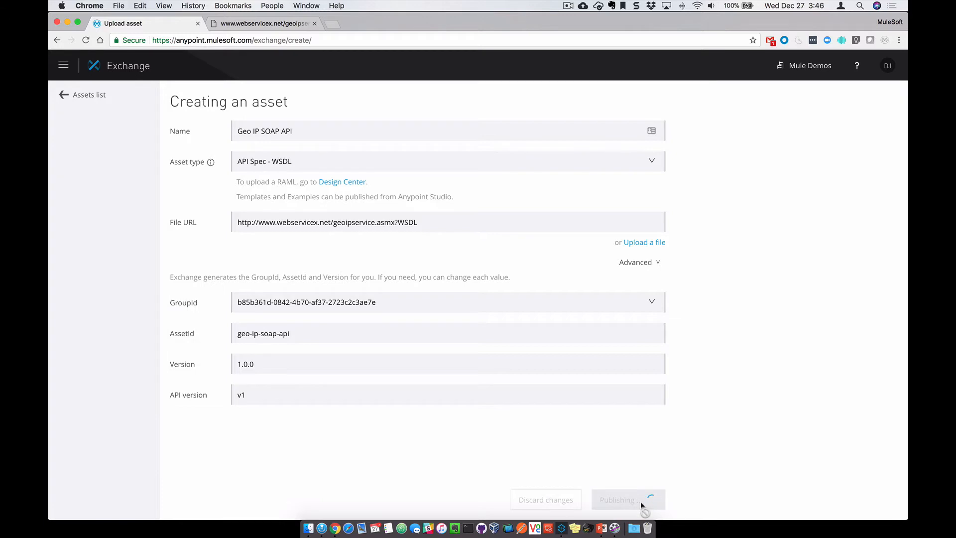
- Open the Anypoint Platform hamburger menu from the published Geo IP SOAP API page
{"action": "left_click", "coordinate": [615, 500]}
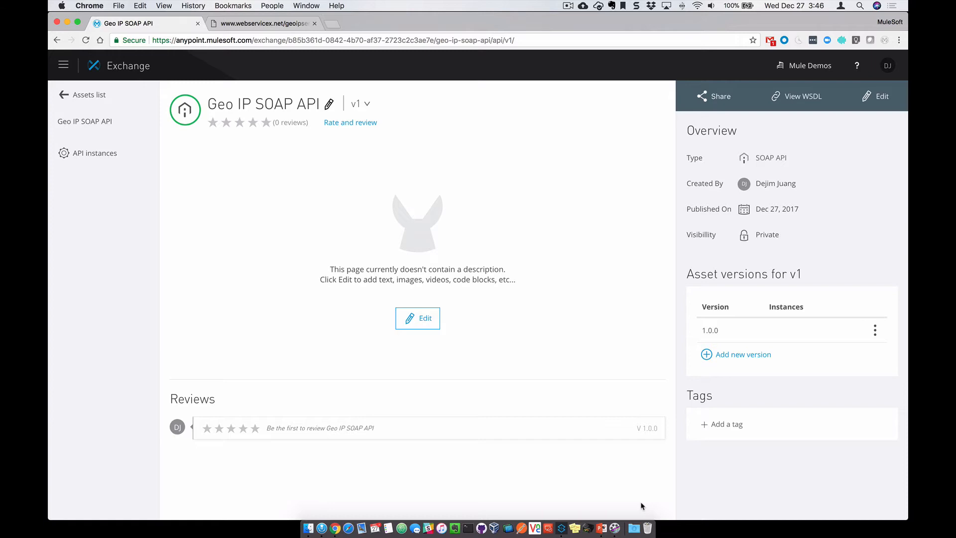
{"action": "left_click", "coordinate": [64, 65]}
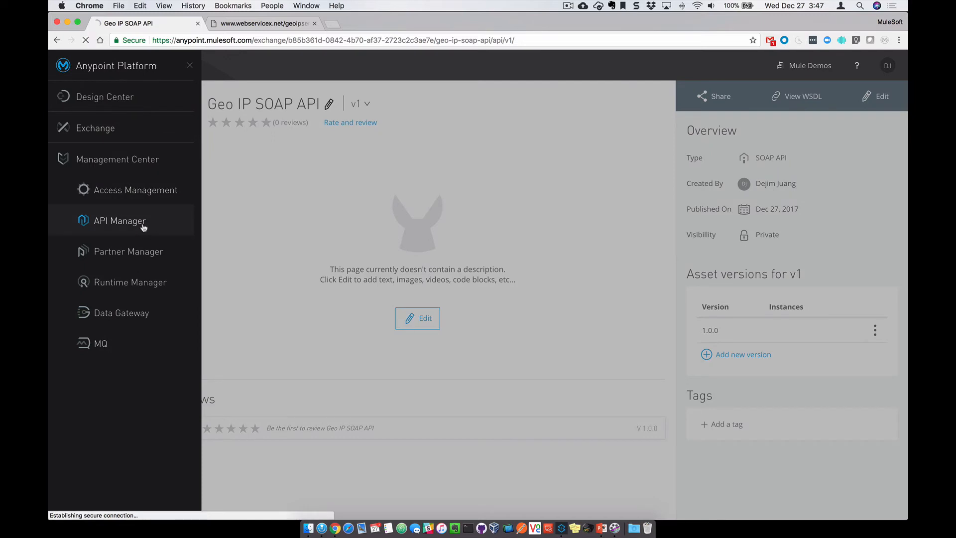
- In API Manager, manage an API from Exchange and select the Geo IP SOAP API asset
{"action": "left_click", "coordinate": [119, 220]}
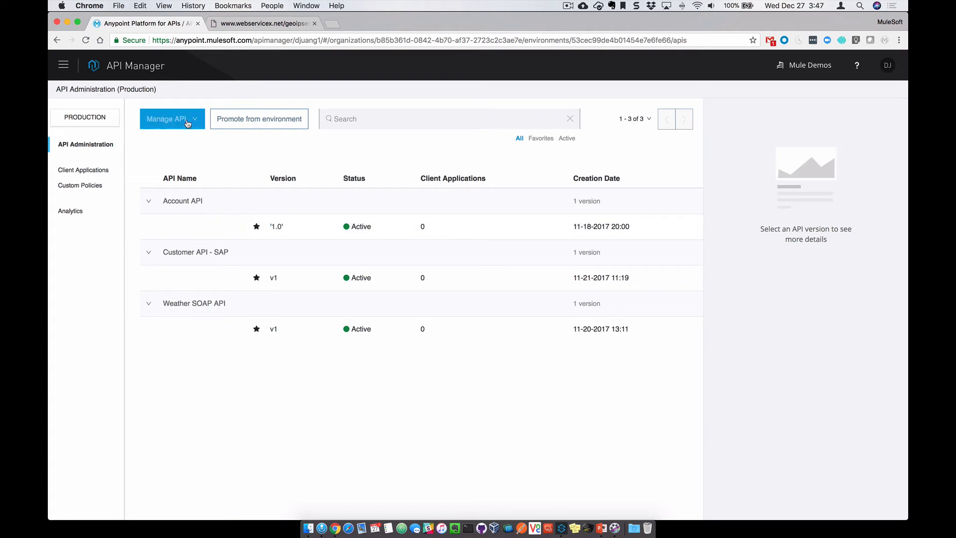
{"action": "left_click", "coordinate": [172, 119]}
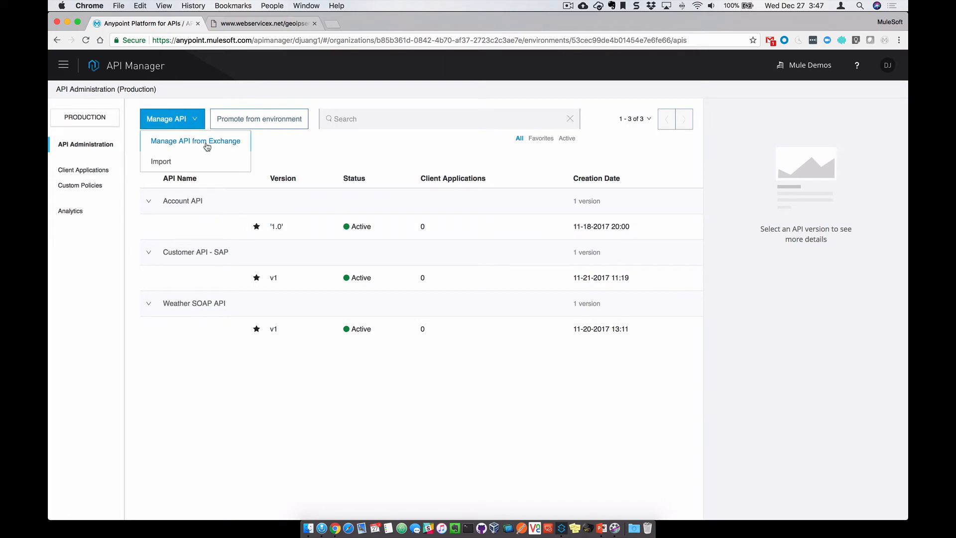
{"action": "left_click", "coordinate": [195, 141]}
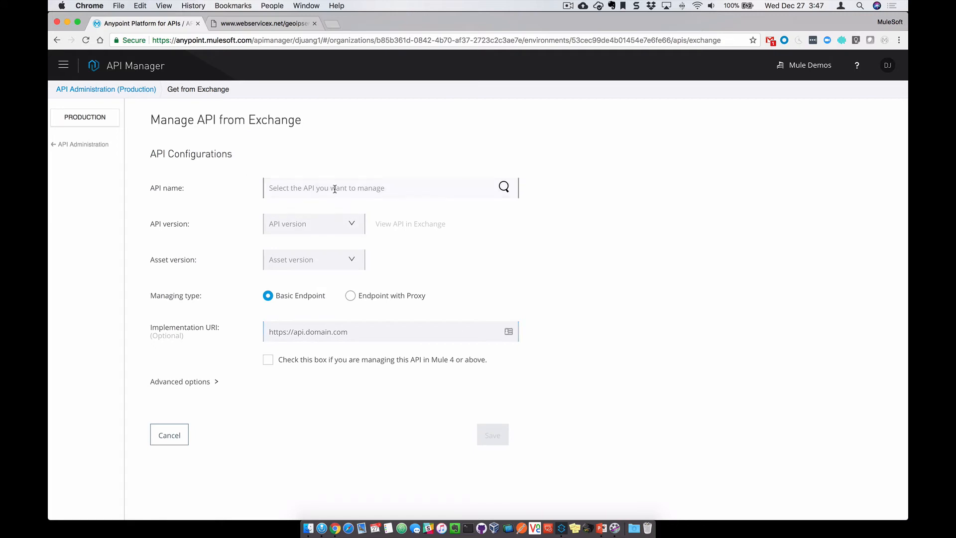
{"action": "type", "text": "Ge"}
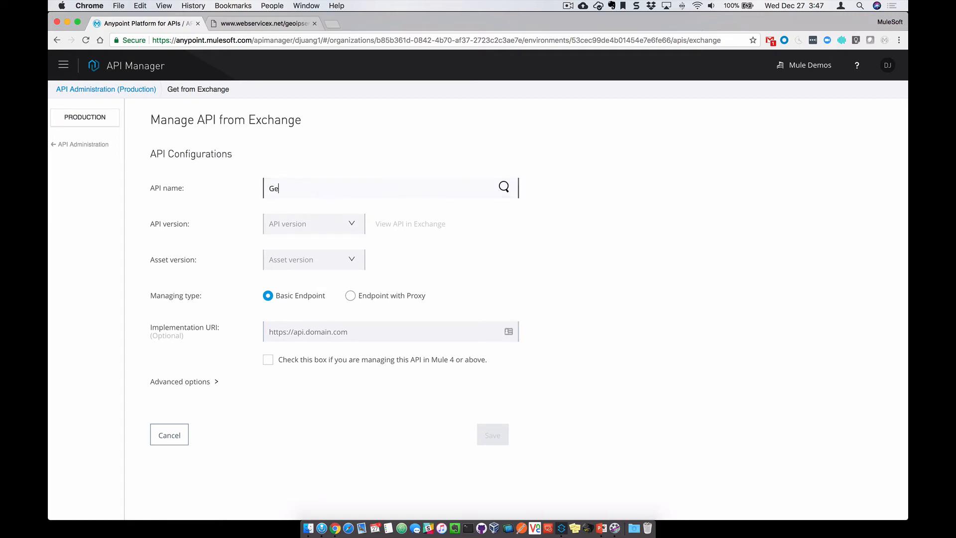
{"action": "type", "text": "o IP"}
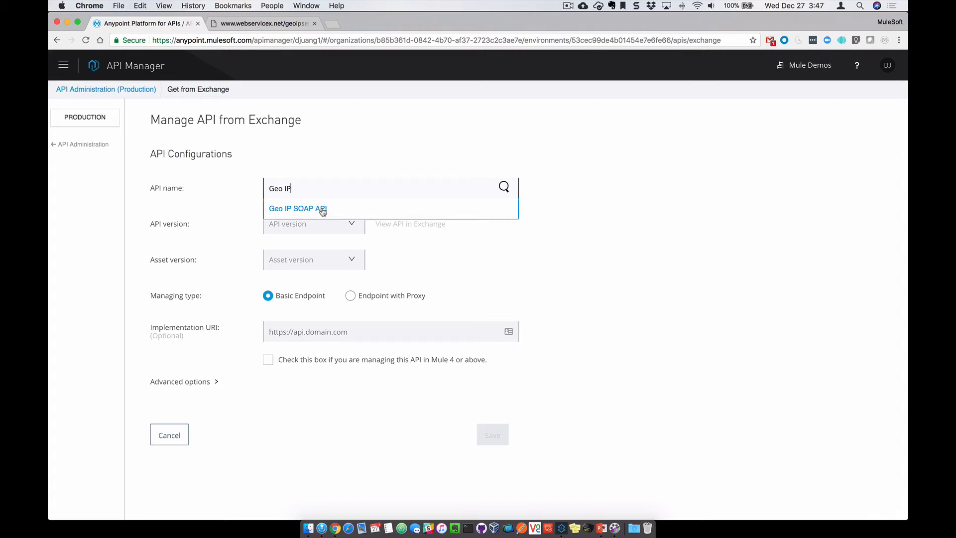
{"action": "left_click", "coordinate": [298, 209]}
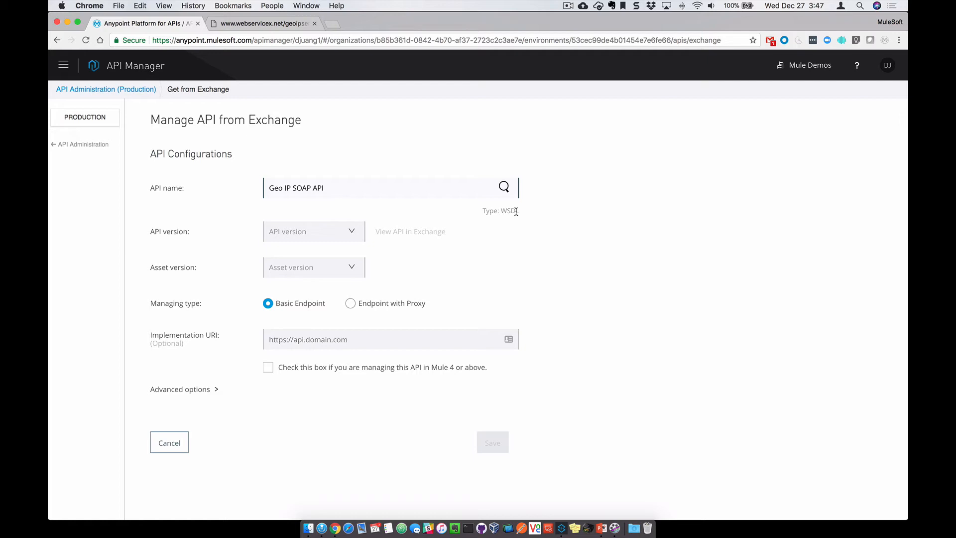
{"action": "mouse_move", "coordinate": [324, 234]}
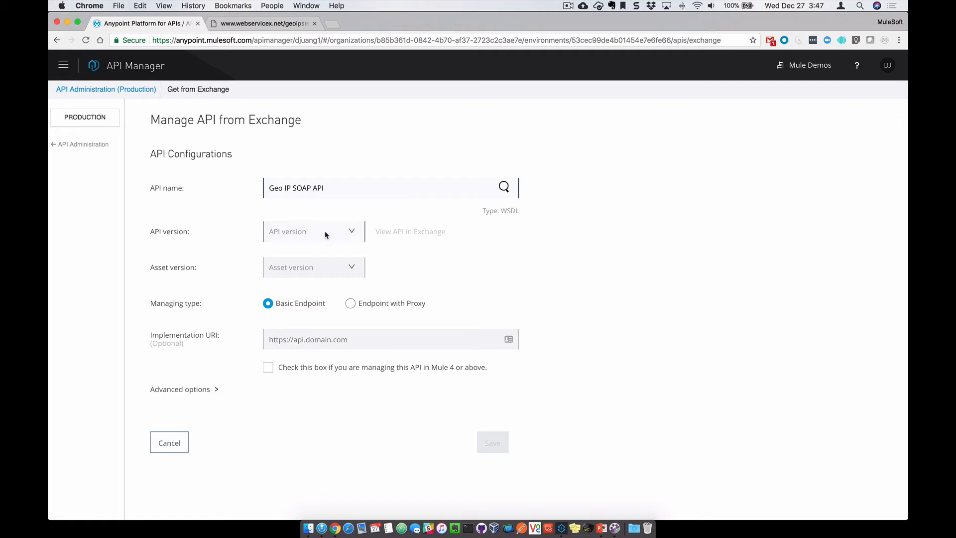
- Save API version v1, asset 1.0.0, as a CloudHub endpoint with proxy for the geoipservice WSDL
{"action": "left_click", "coordinate": [310, 231]}
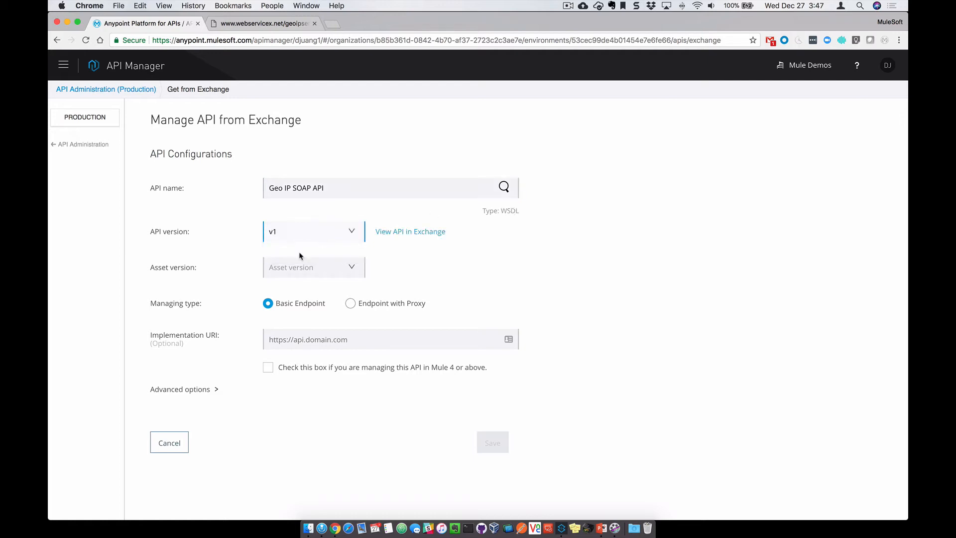
{"action": "left_click", "coordinate": [312, 267]}
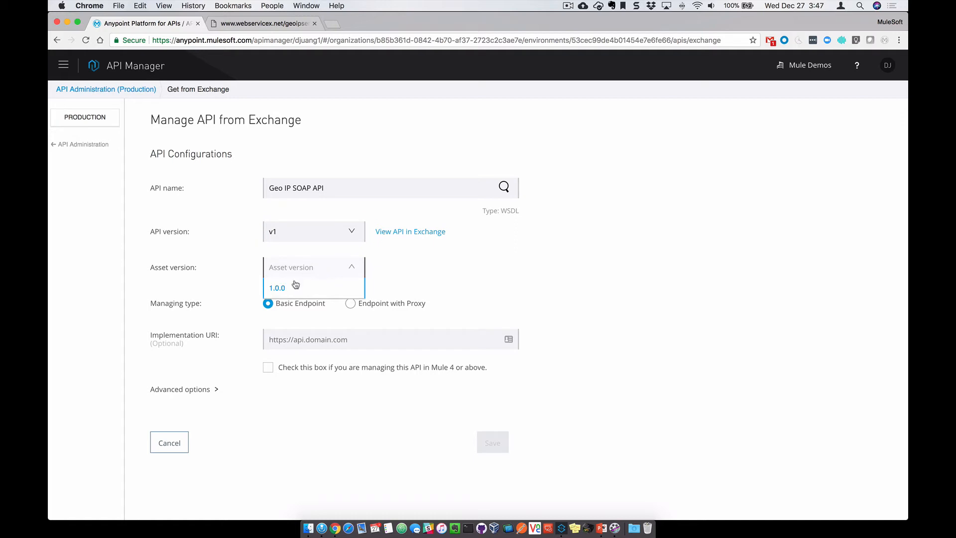
{"action": "left_click", "coordinate": [277, 288]}
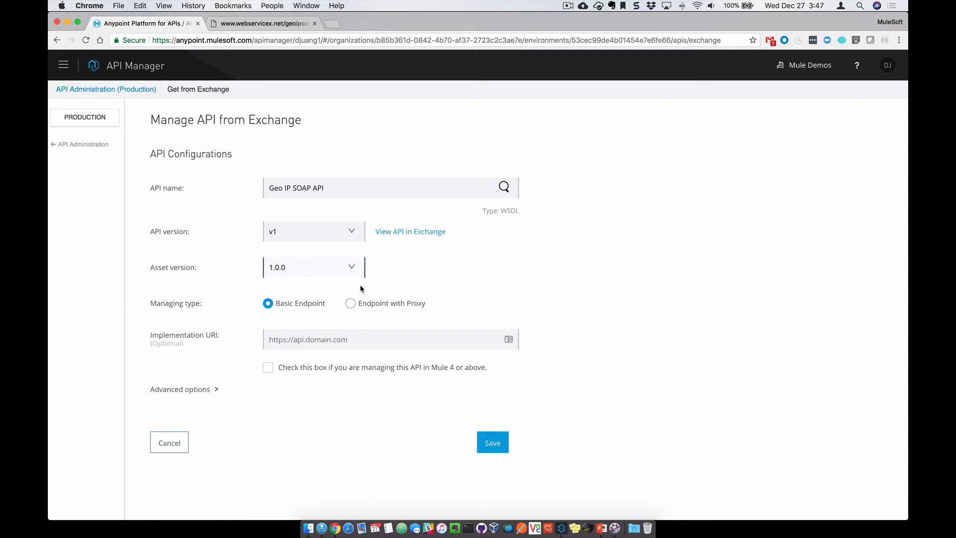
{"action": "mouse_move", "coordinate": [350, 303]}
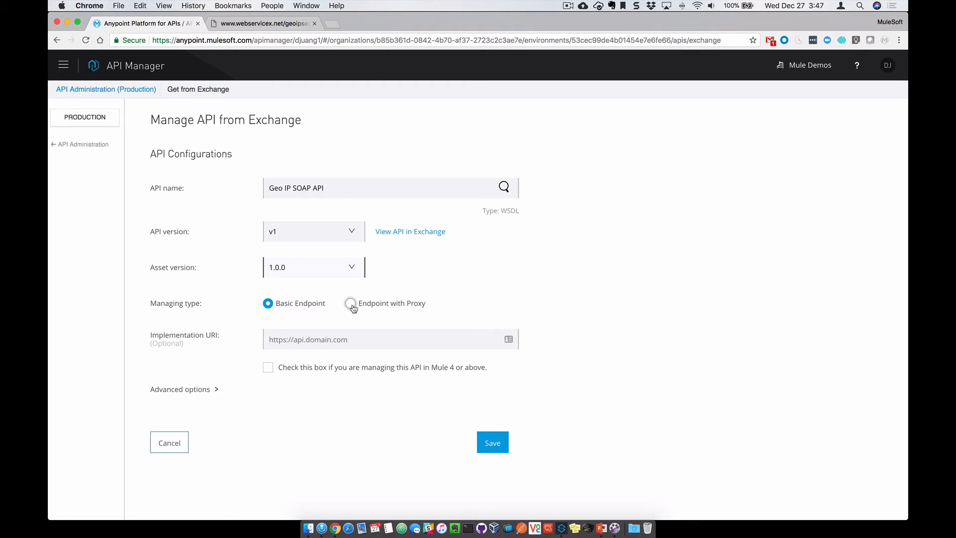
{"action": "left_click", "coordinate": [350, 303]}
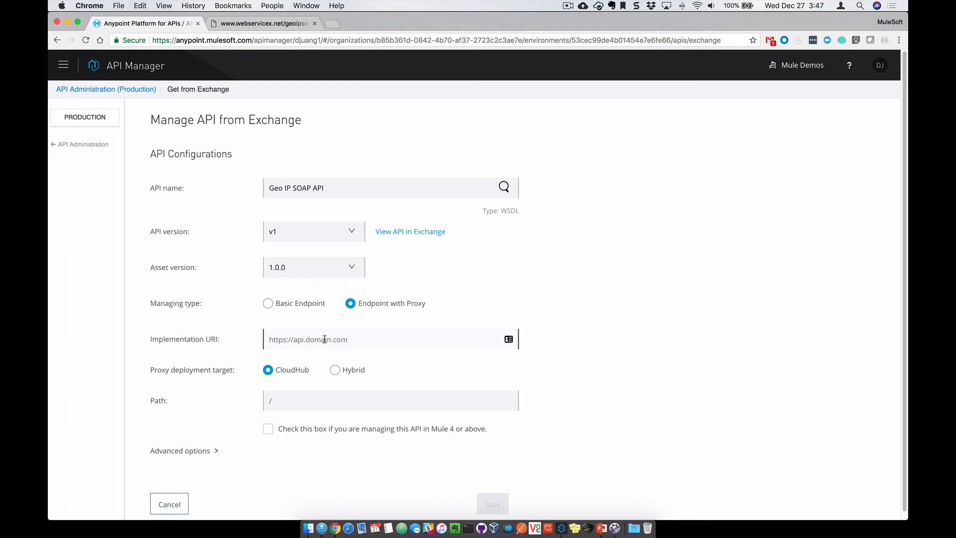
{"action": "type", "text": "http://www.webservicex.net/geoipservice.asmx?WSDL"}
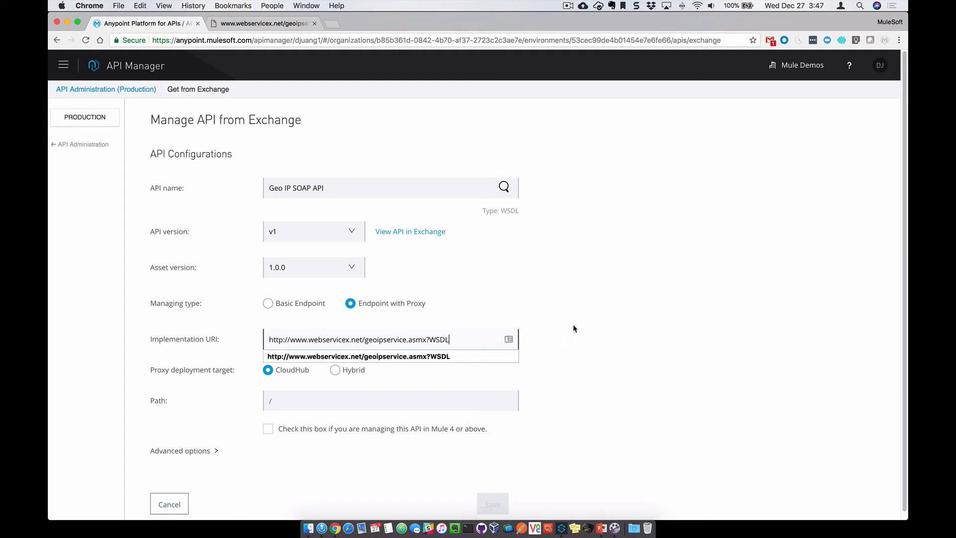
{"action": "left_click", "coordinate": [358, 356]}
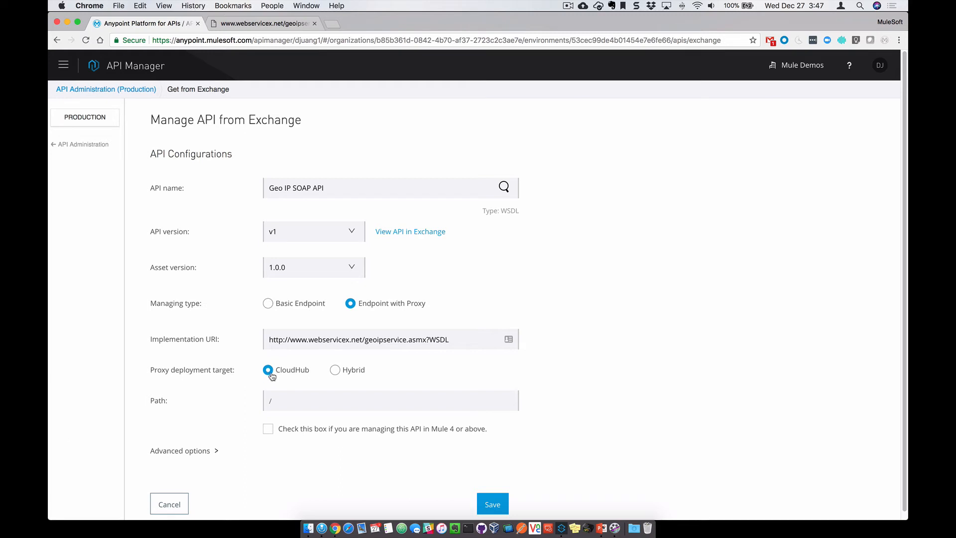
{"action": "mouse_move", "coordinate": [486, 485]}
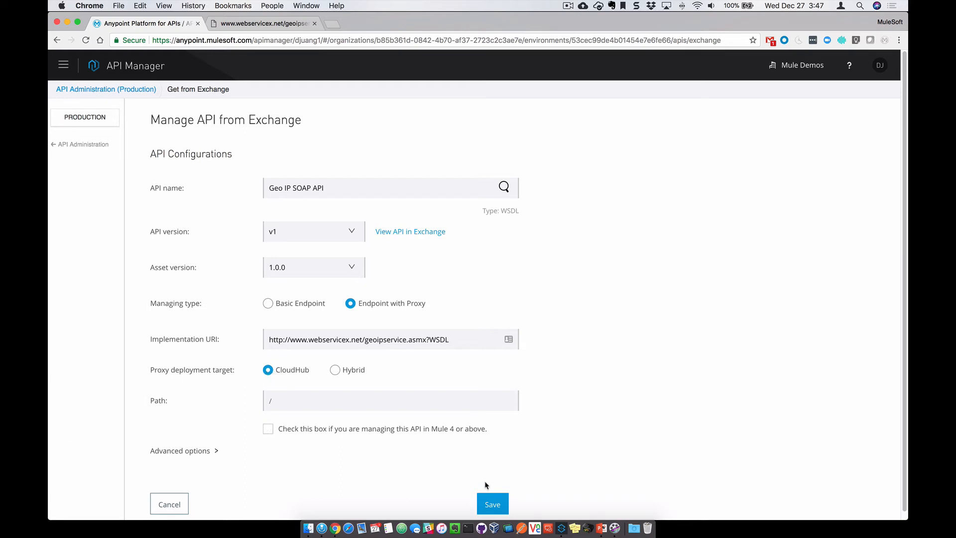
{"action": "left_click", "coordinate": [492, 503]}
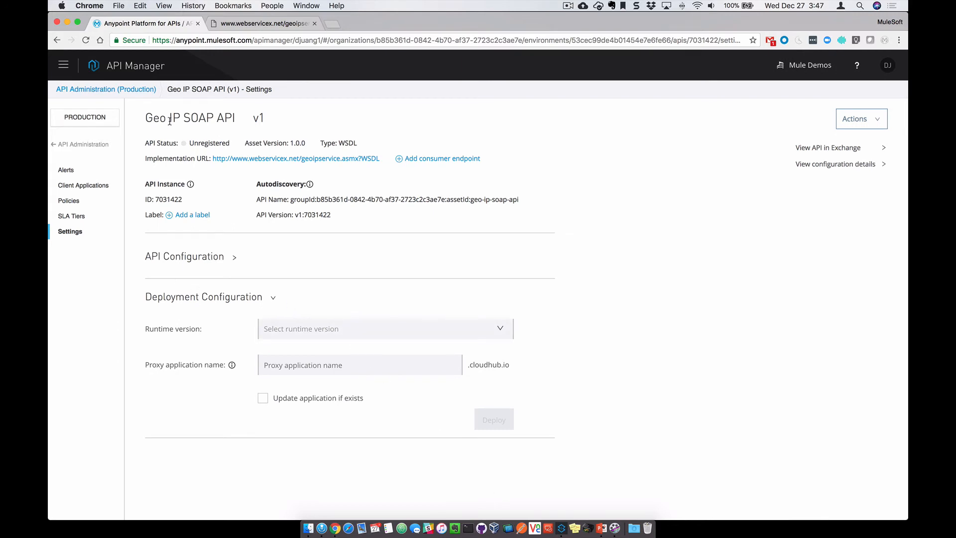
{"action": "mouse_move", "coordinate": [315, 192]}
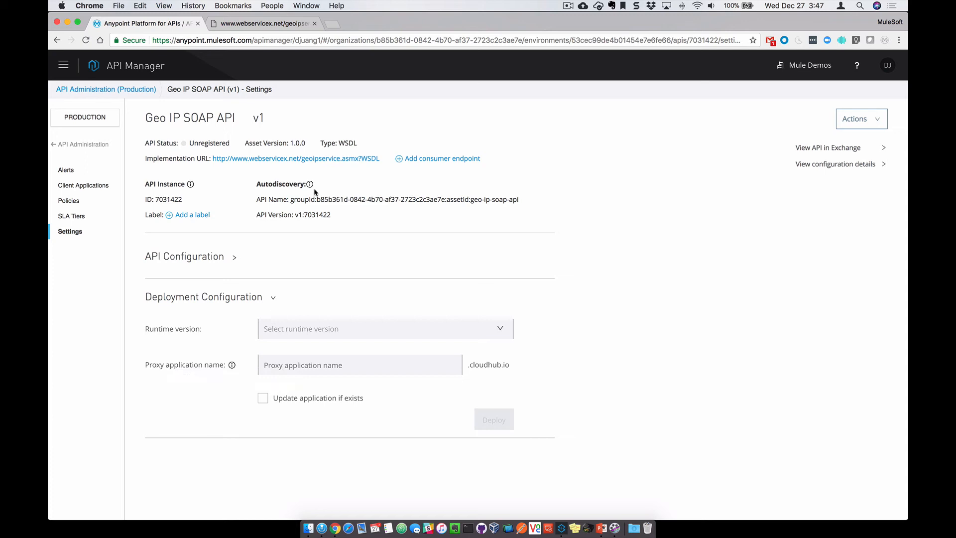
{"action": "mouse_move", "coordinate": [260, 300]}
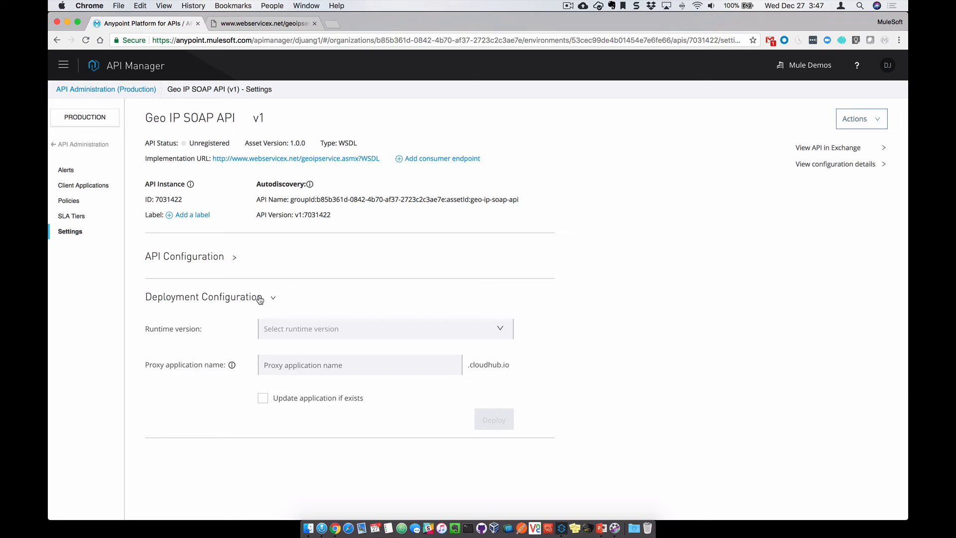
- Deploy the proxy on runtime 3.8.x as 'geo-ip-soap-api', updating any existing application
{"action": "left_click", "coordinate": [385, 329]}
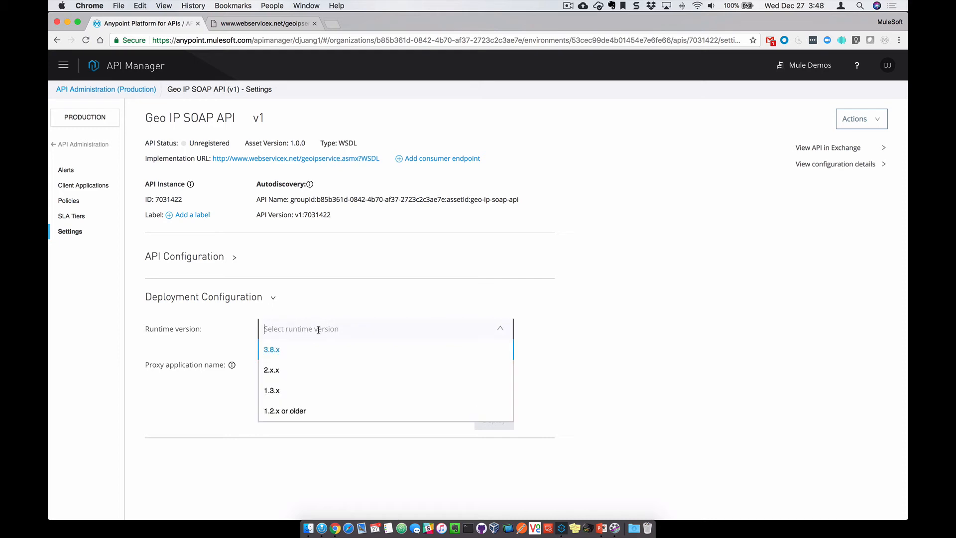
{"action": "mouse_move", "coordinate": [279, 352]}
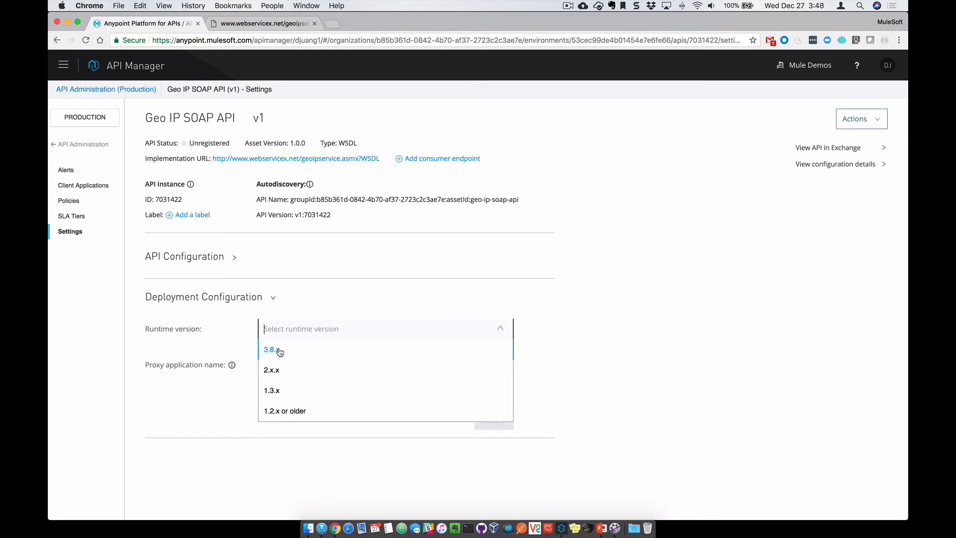
{"action": "left_click", "coordinate": [272, 350]}
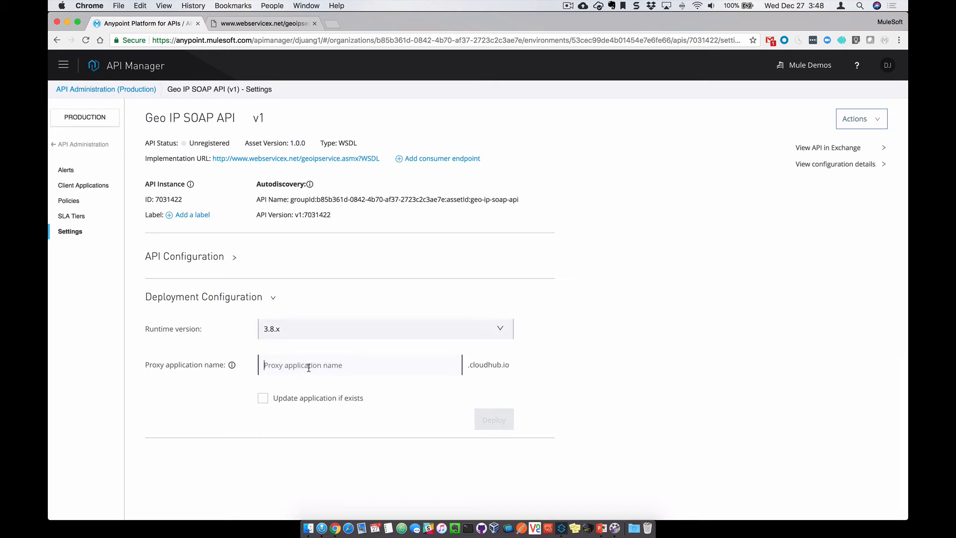
{"action": "mouse_move", "coordinate": [366, 364]}
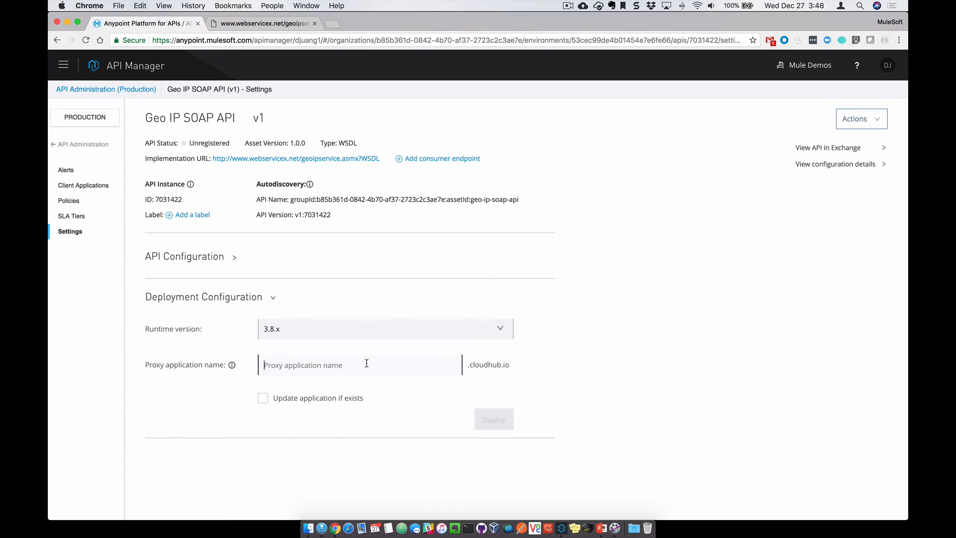
{"action": "type", "text": "geo-ip"}
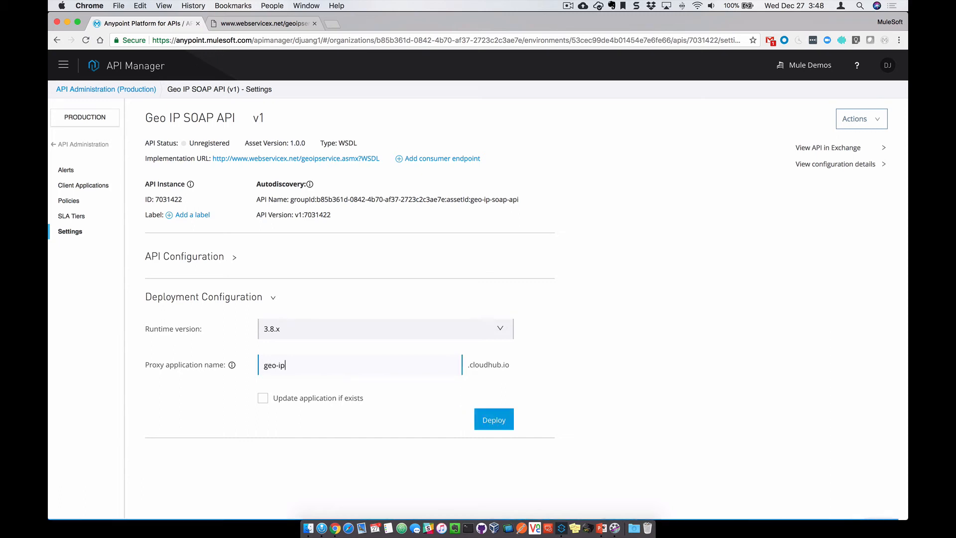
{"action": "type", "text": "-s"}
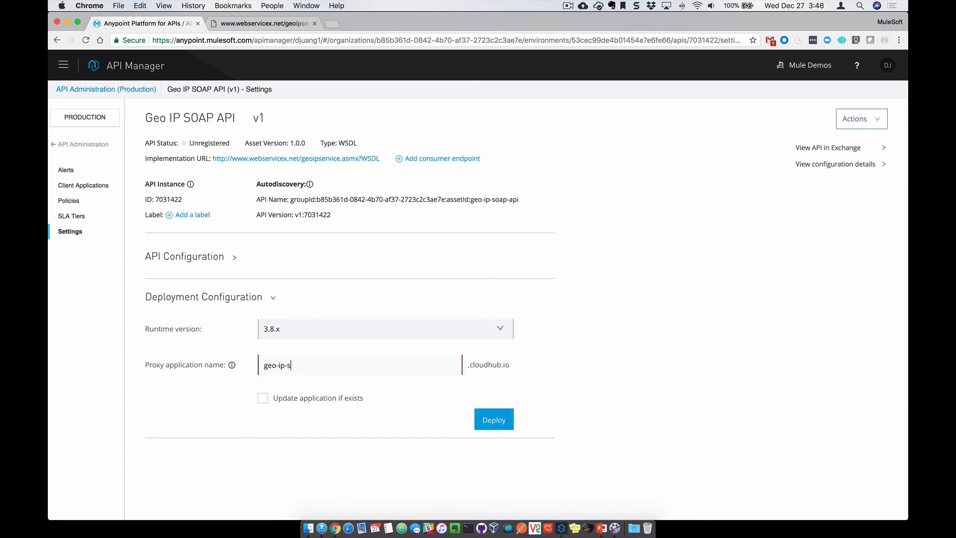
{"action": "type", "text": "oap-api"}
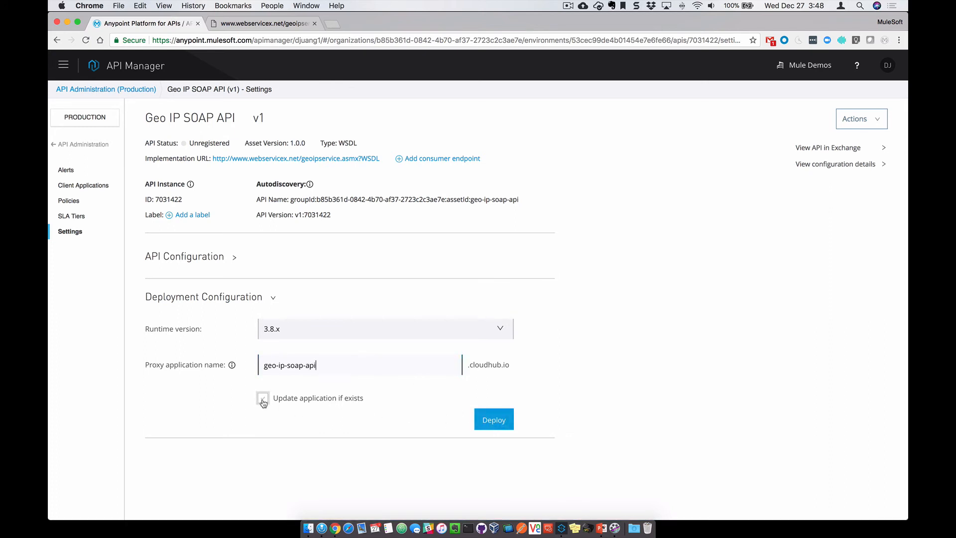
{"action": "left_click", "coordinate": [263, 397]}
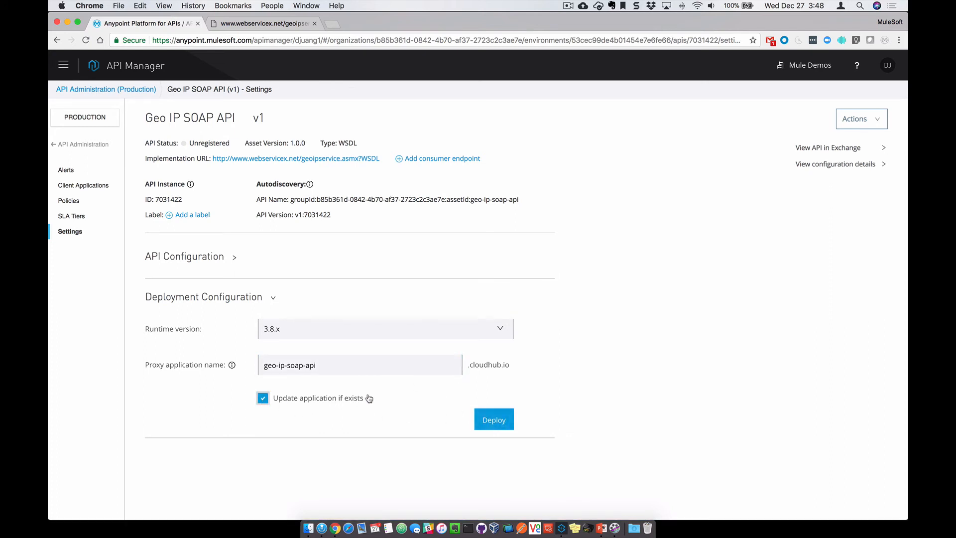
{"action": "left_click", "coordinate": [493, 419]}
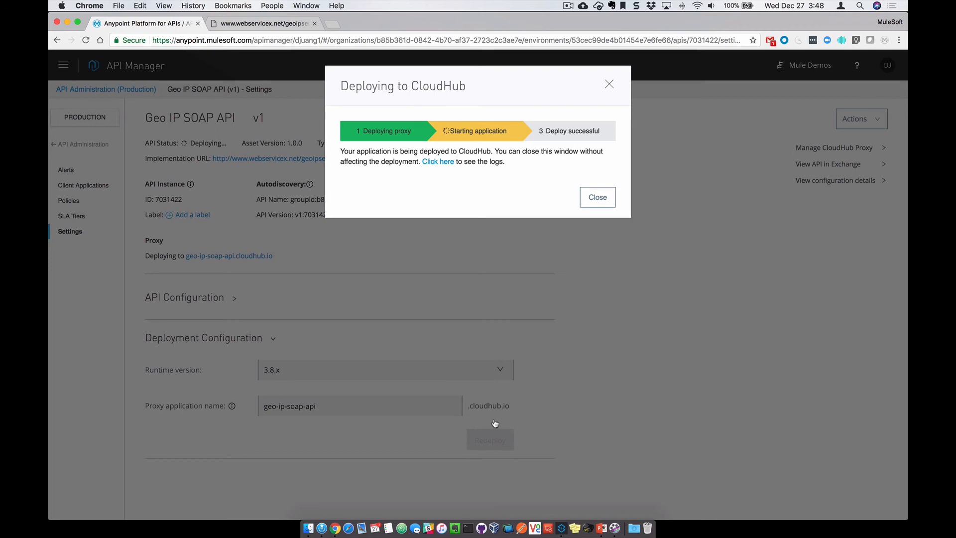
- Close the 'Deploying to CloudHub' progress dialog
{"action": "left_click", "coordinate": [597, 197]}
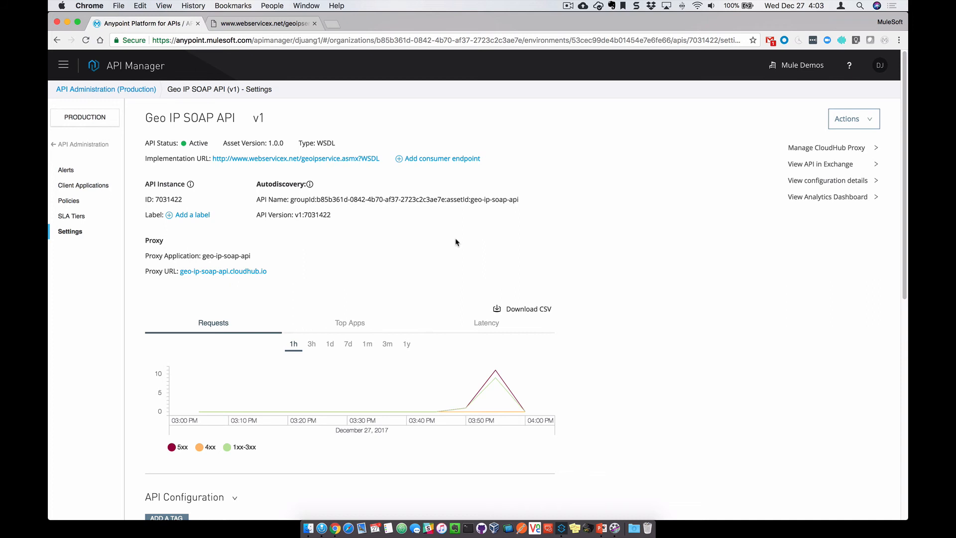
{"action": "mouse_move", "coordinate": [457, 357]}
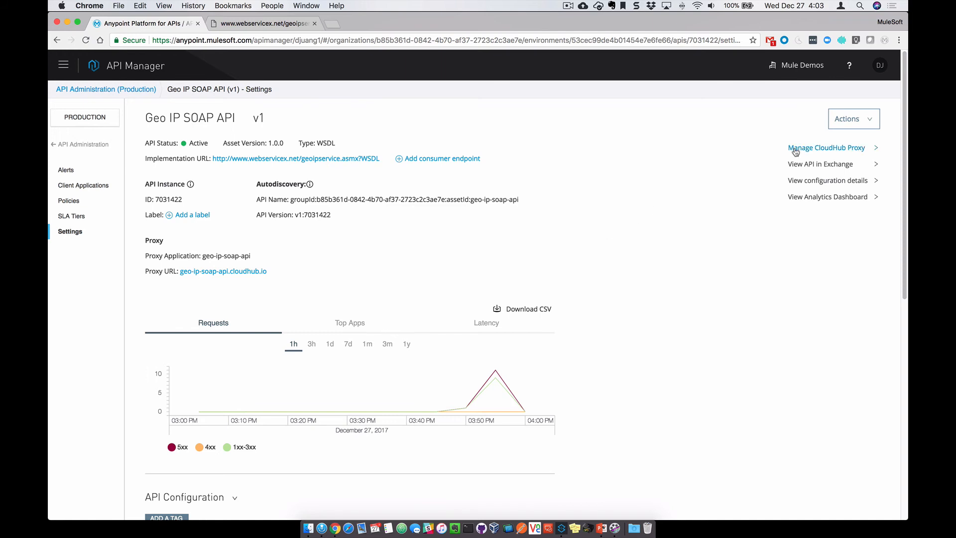
{"action": "mouse_move", "coordinate": [802, 158]}
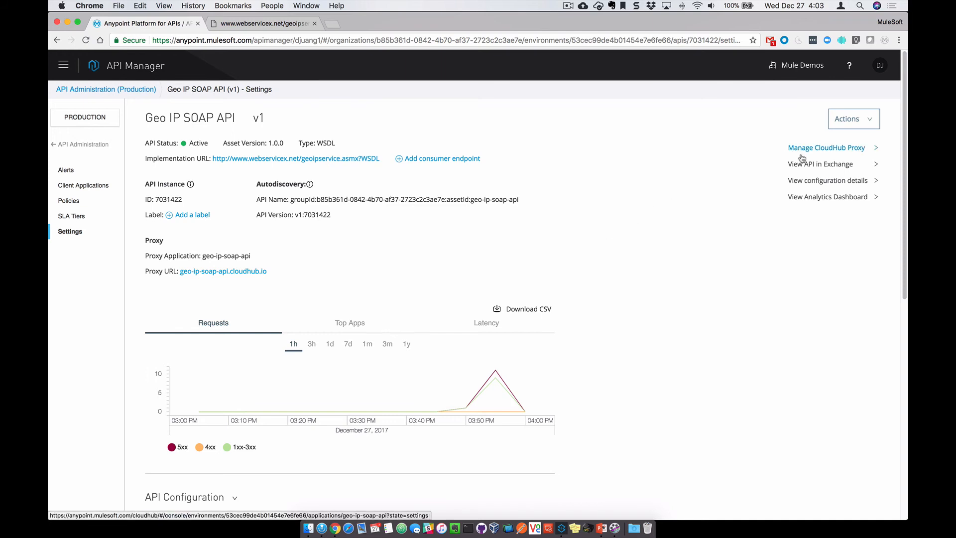
{"action": "mouse_move", "coordinate": [820, 163]}
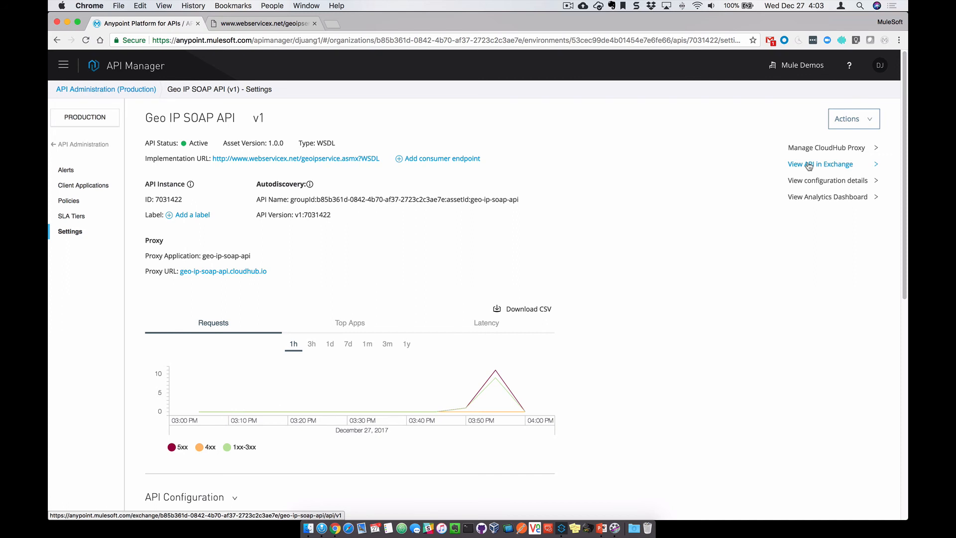
{"action": "mouse_move", "coordinate": [628, 213]}
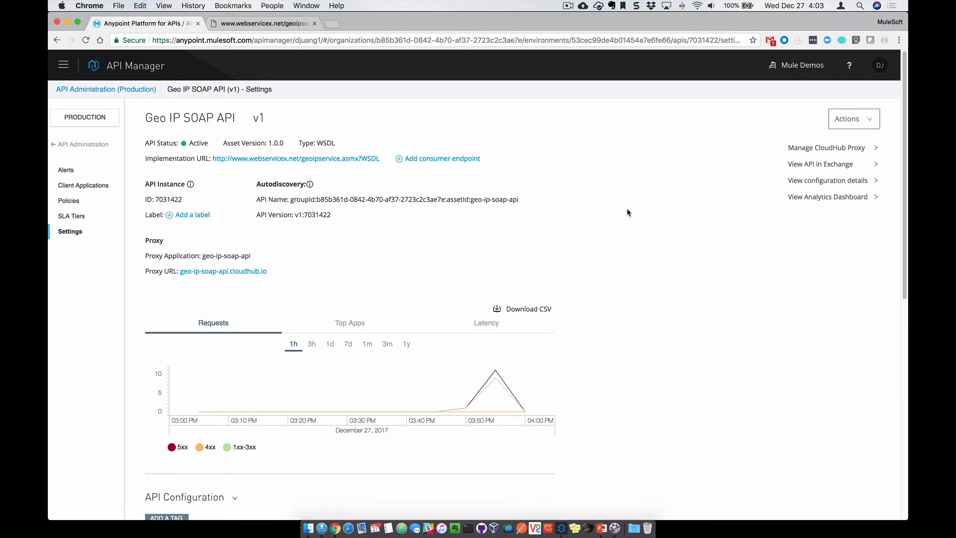
{"action": "mouse_move", "coordinate": [139, 220]}
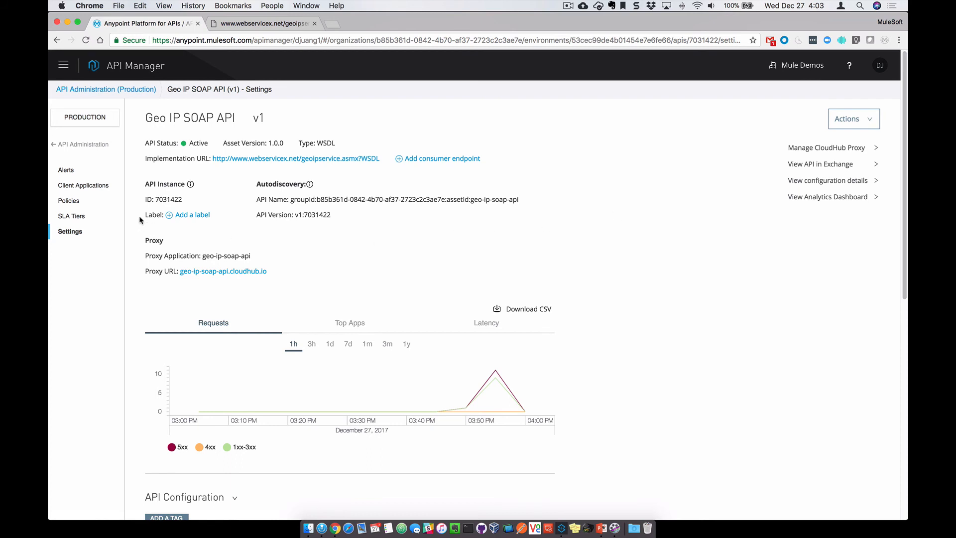
{"action": "mouse_move", "coordinate": [115, 217]}
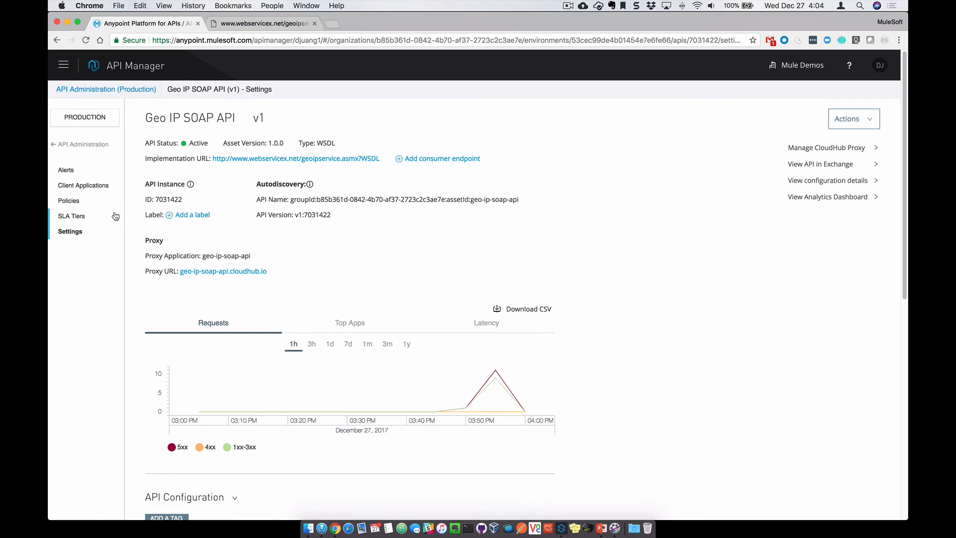
{"action": "mouse_move", "coordinate": [223, 271]}
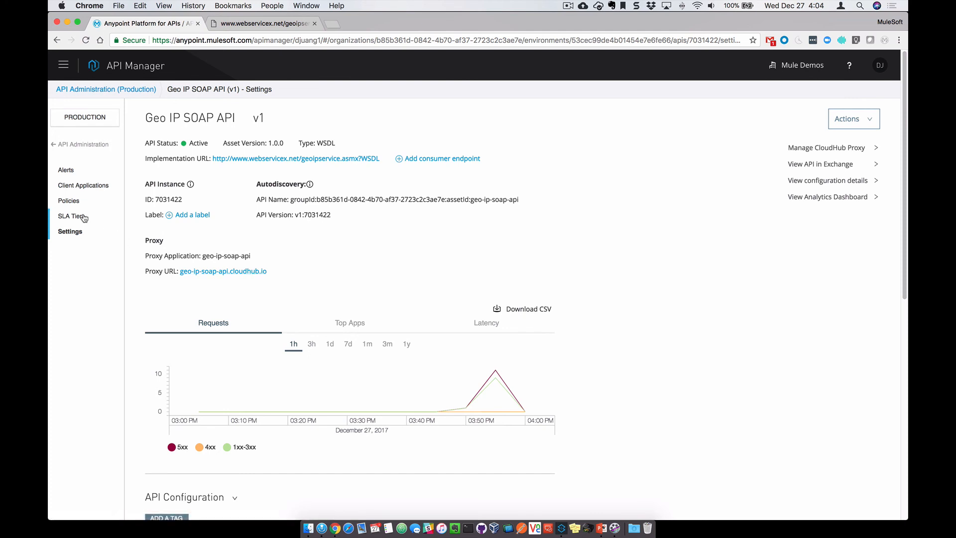
{"action": "mouse_move", "coordinate": [85, 200]}
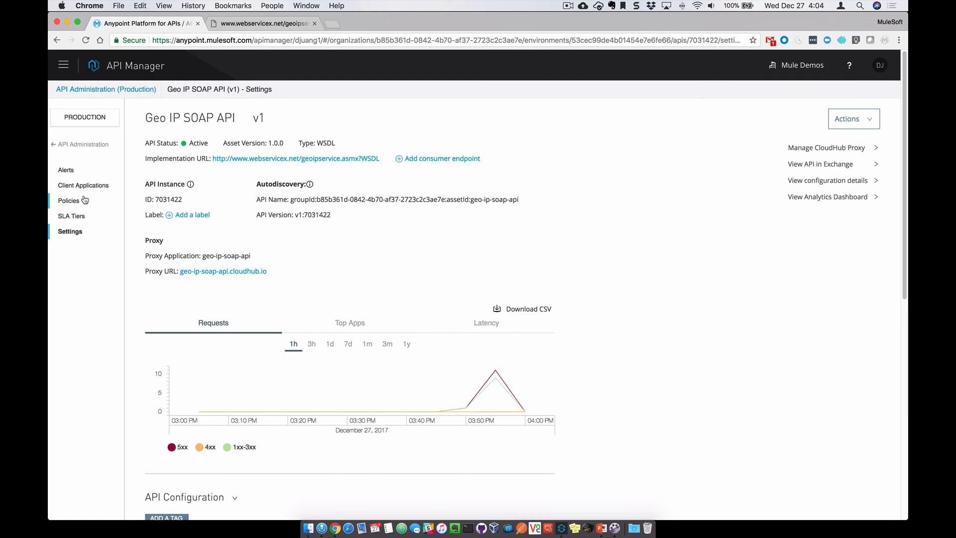
{"action": "mouse_move", "coordinate": [223, 271]}
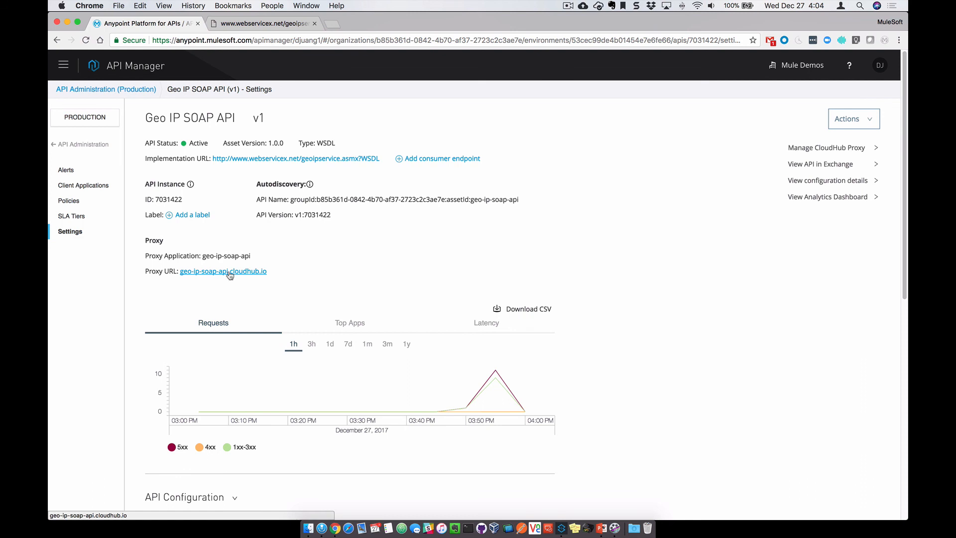
{"action": "mouse_move", "coordinate": [183, 277]}
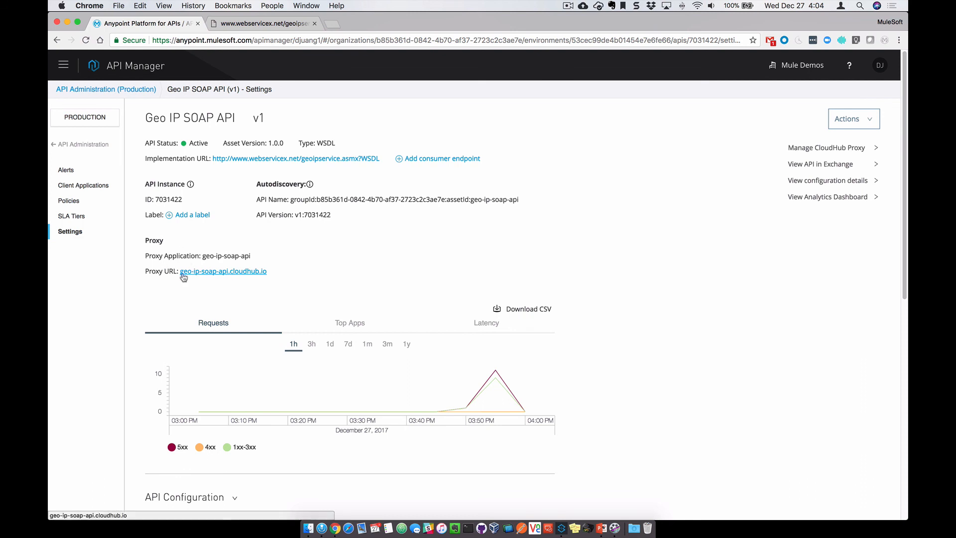
- Open the proxy URL in a new tab with '?wsdl' appended to view the WSDL
{"action": "right_click", "coordinate": [223, 271]}
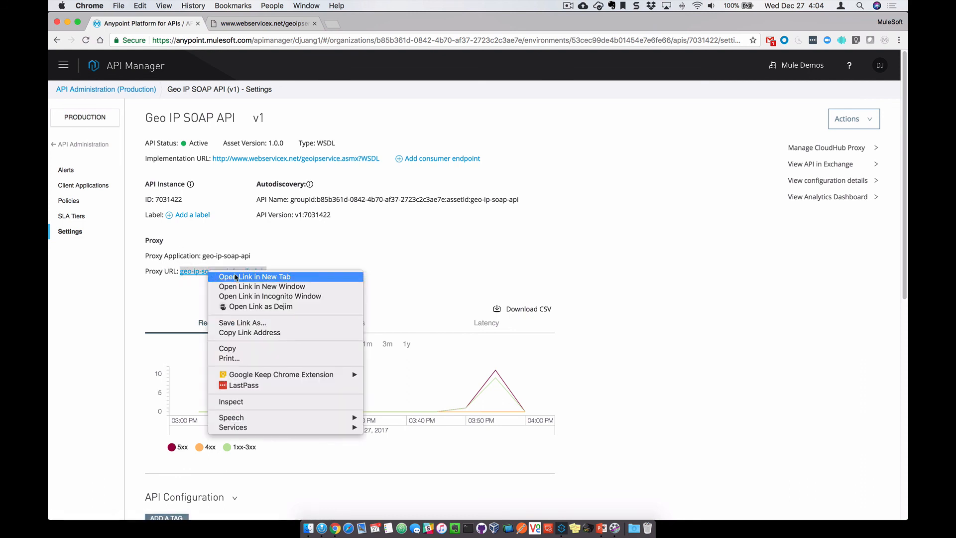
{"action": "left_click", "coordinate": [255, 277]}
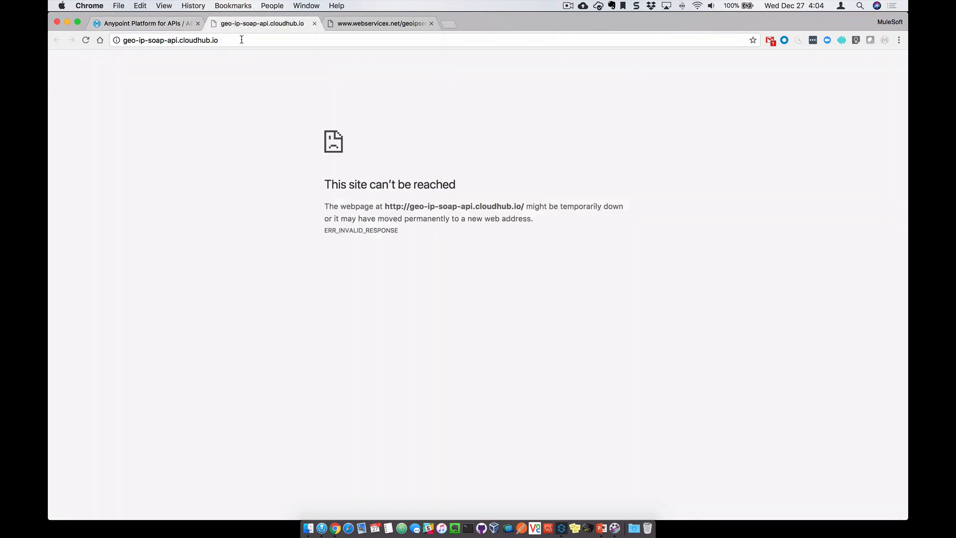
{"action": "type", "text": "?wsdl"}
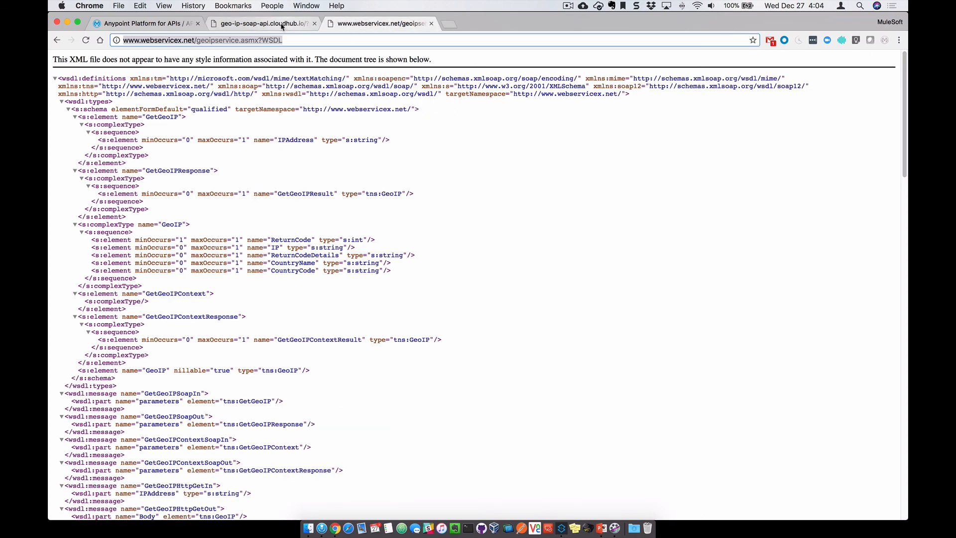
{"action": "left_click", "coordinate": [262, 23]}
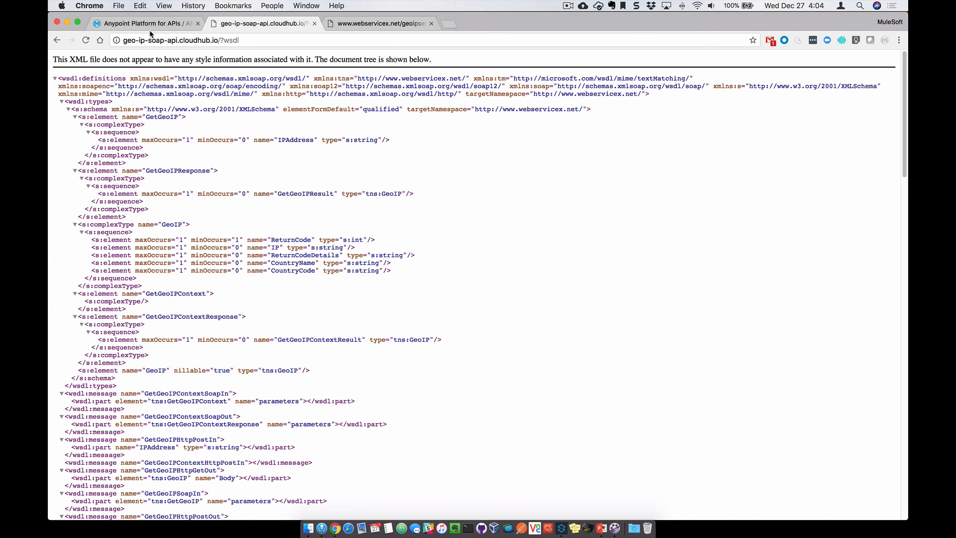
{"action": "mouse_move", "coordinate": [147, 23]}
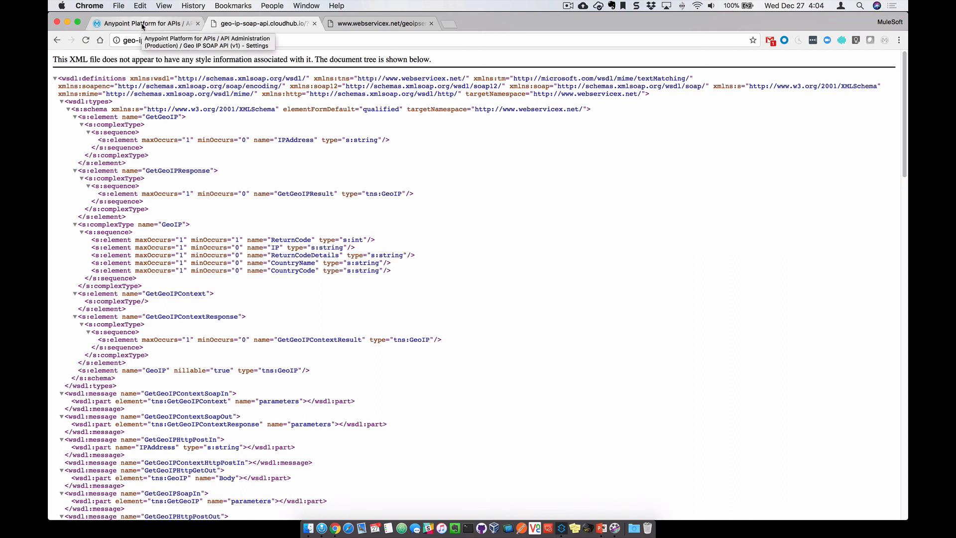